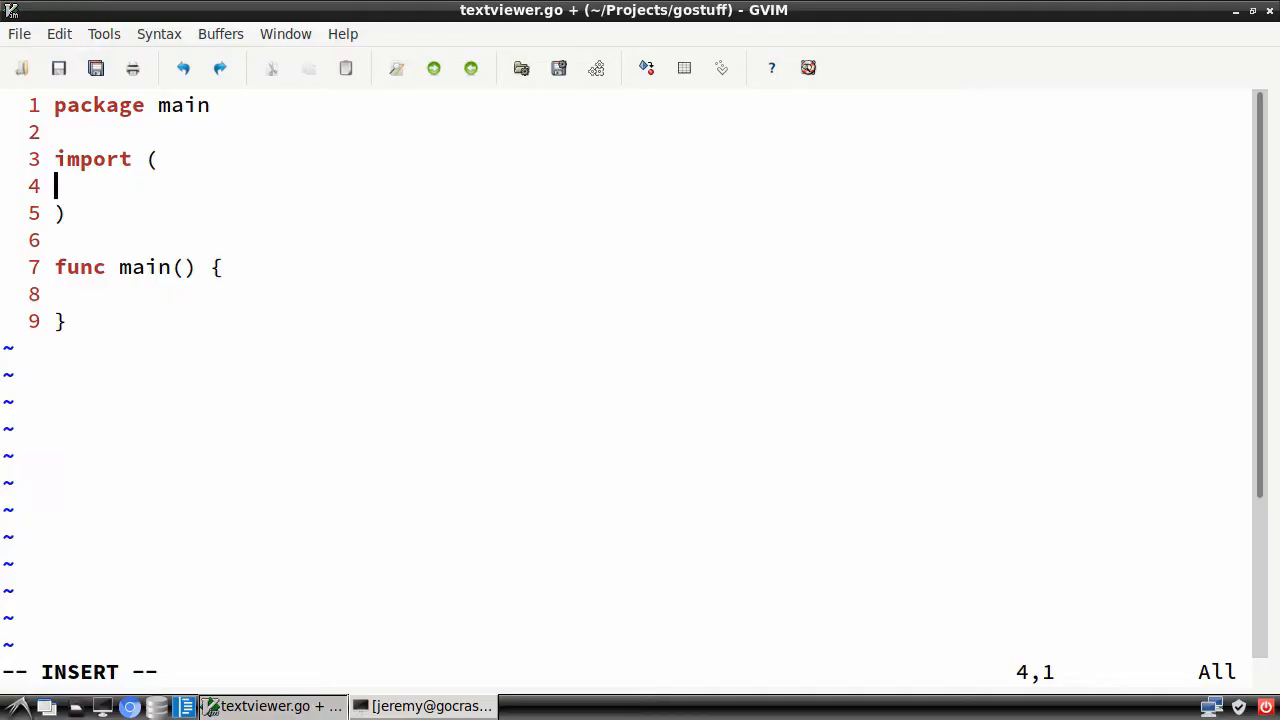
Bring the terminal with the customer CSV records into view.
click(424, 706)
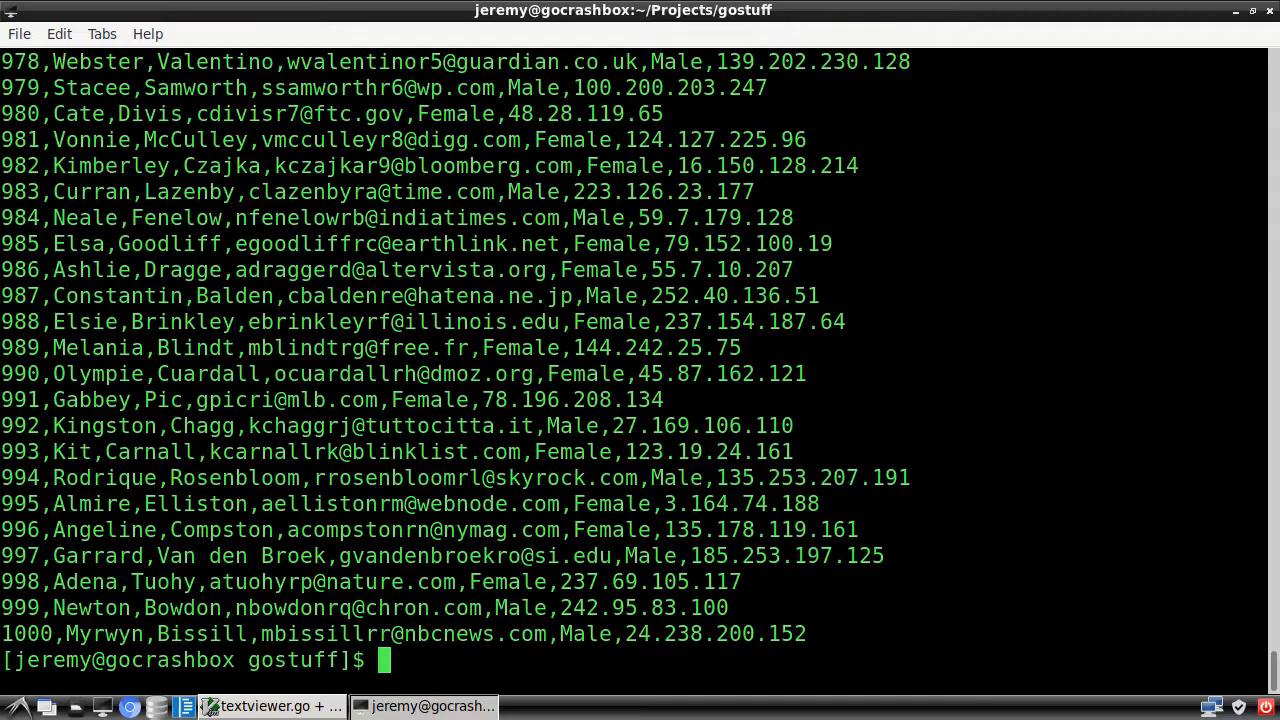
List "os", "bufio" and "fmt" inside the import block of textviewer.go.
click(270, 706)
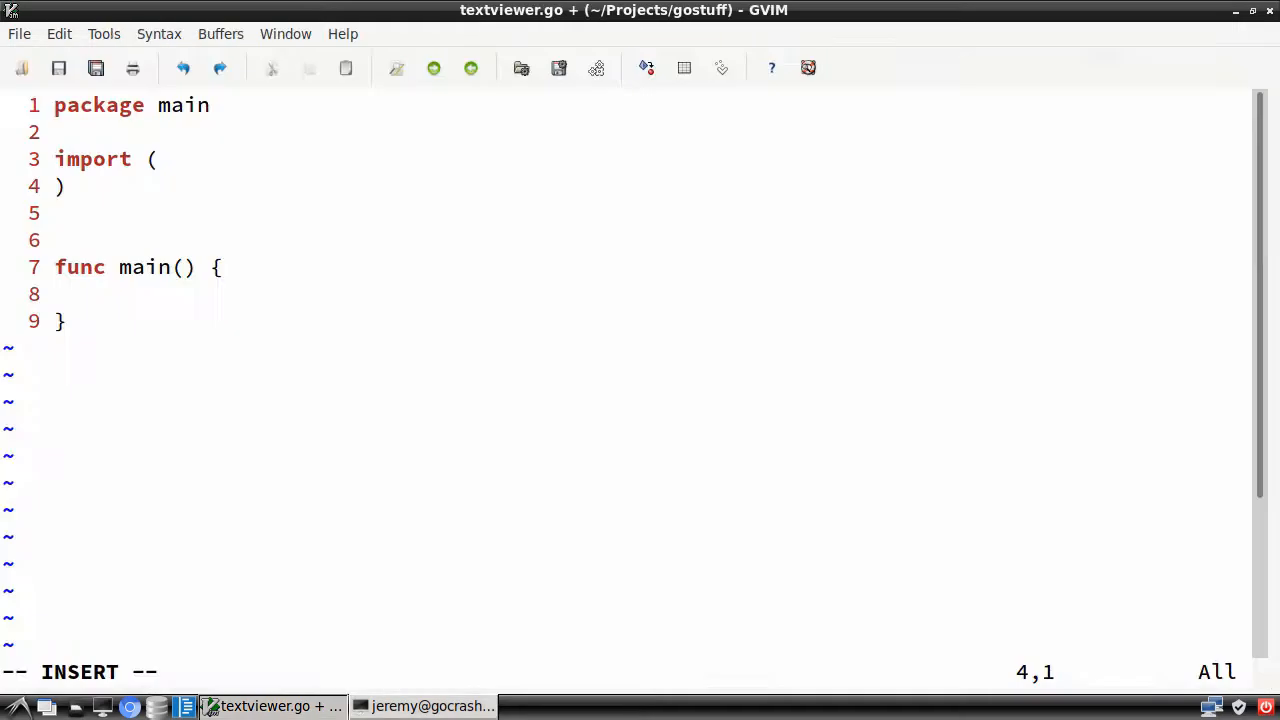
text("os")
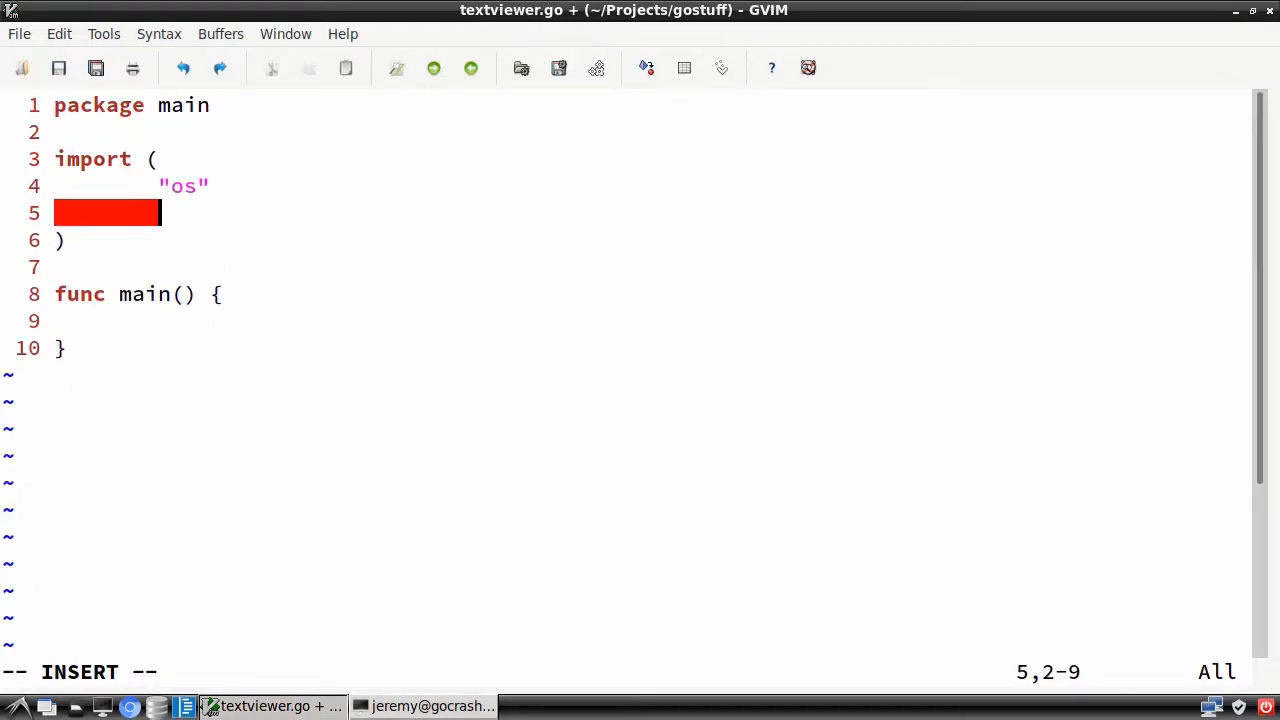
text("bufio"\n"fmt")
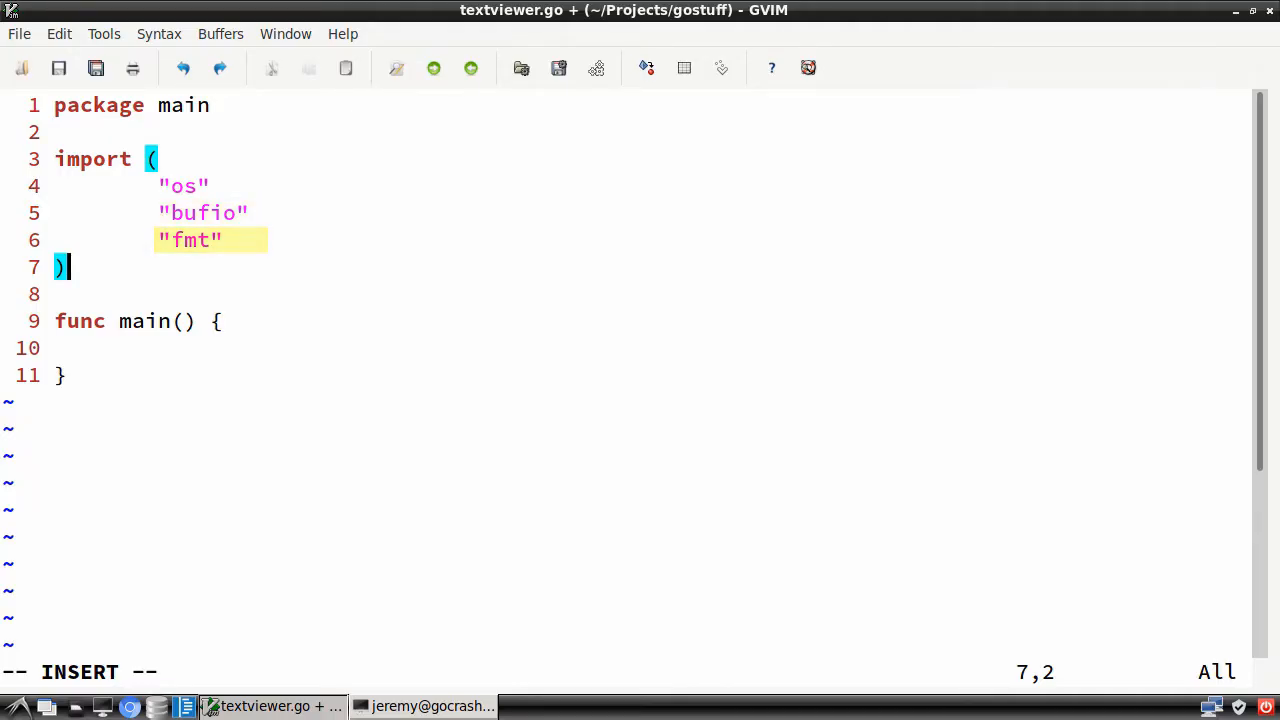
Write file, ferr := os.Open("customerlist.csv") followed by an if ferr != nil panic check.
text(file, ferr)
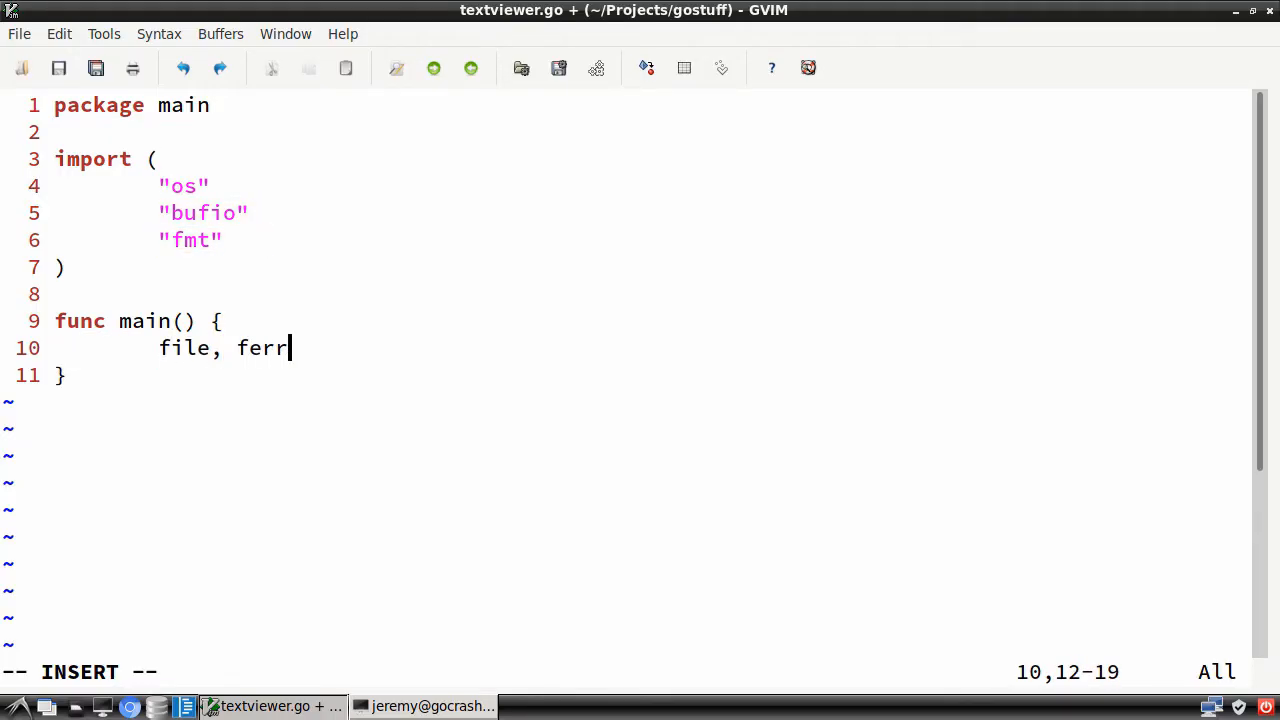
text(:= os.Open()
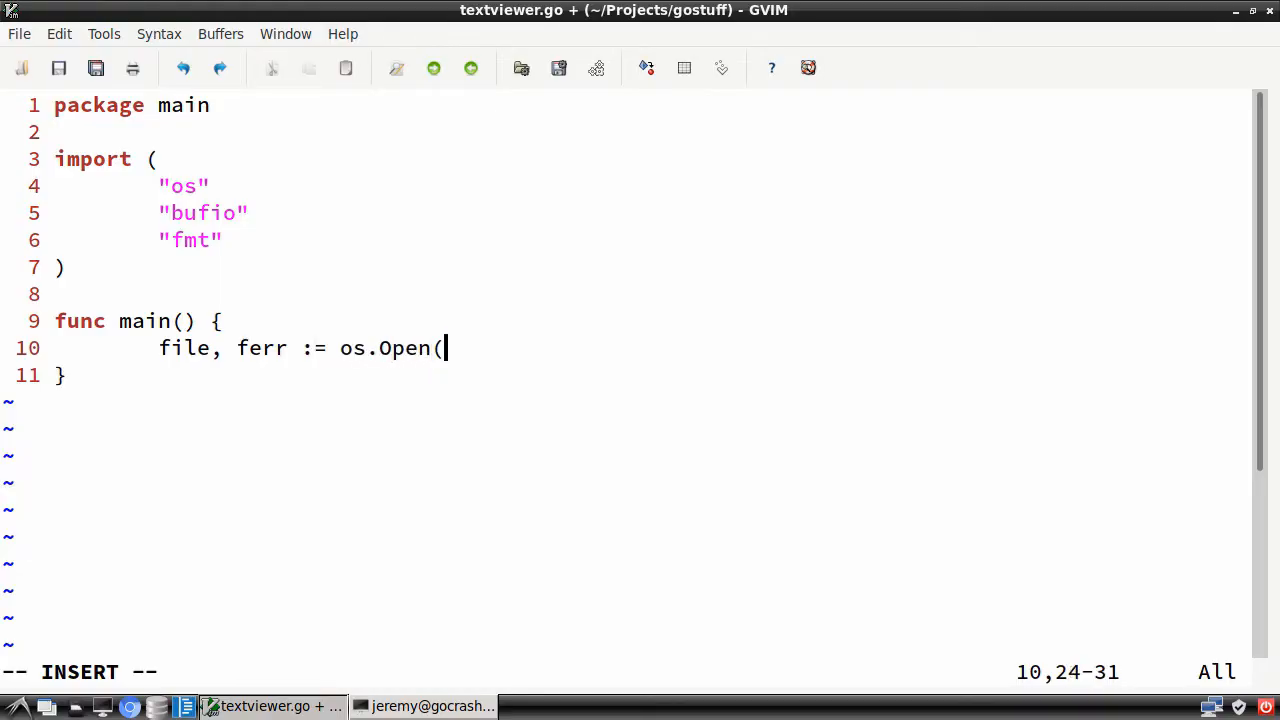
text("customerlist.csv"))
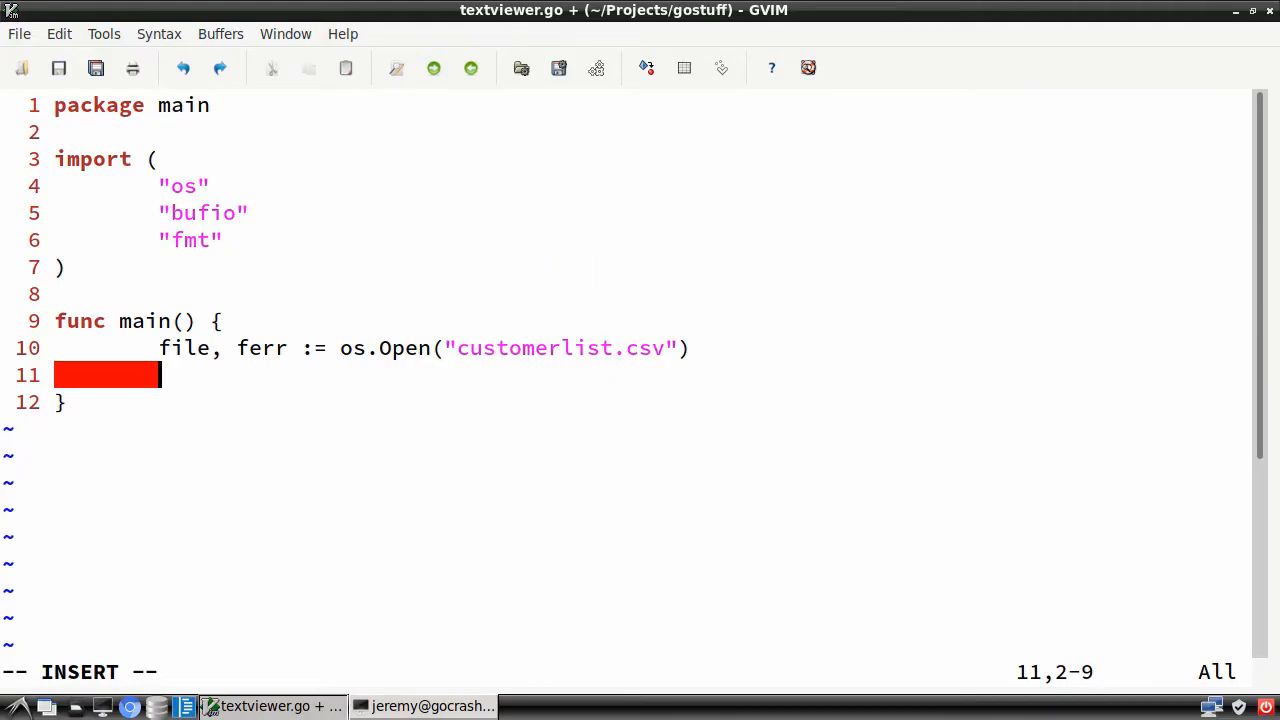
text(if ferr != nil {)
text(panic(ferr))
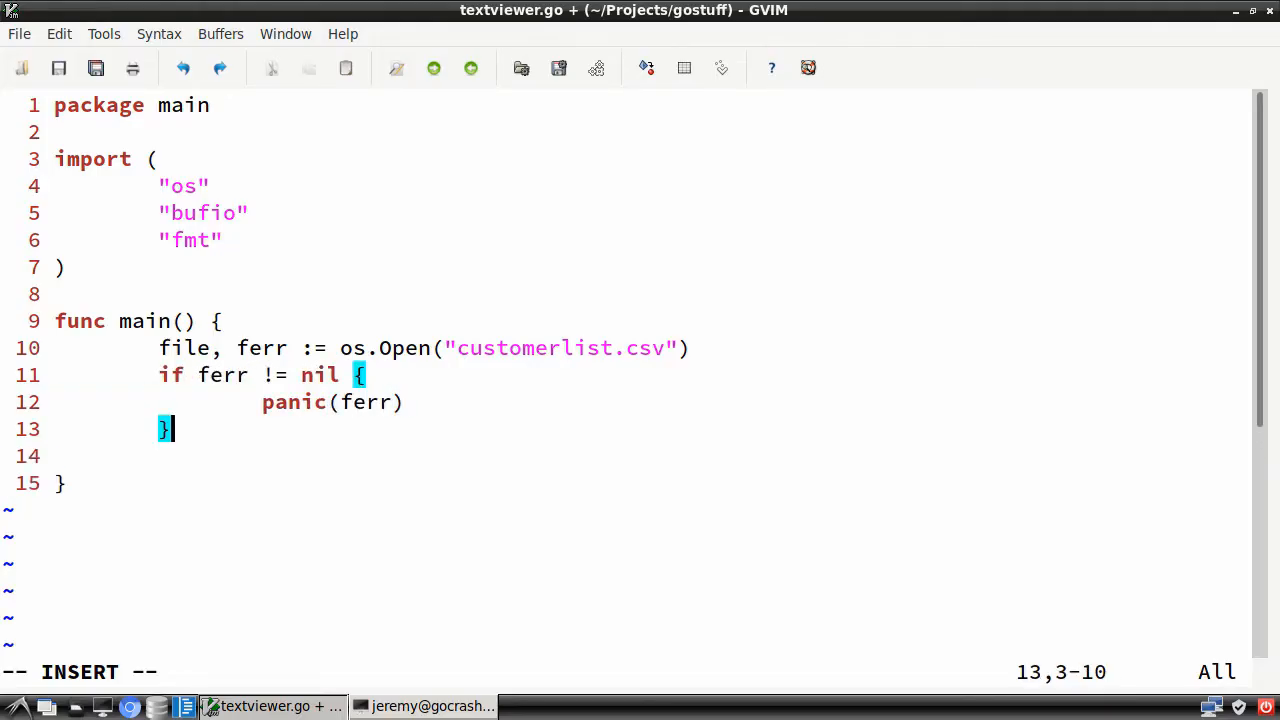
Create scanner := bufio.NewScanner(file) and start a for scanner.Scan() loop.
key(Return)
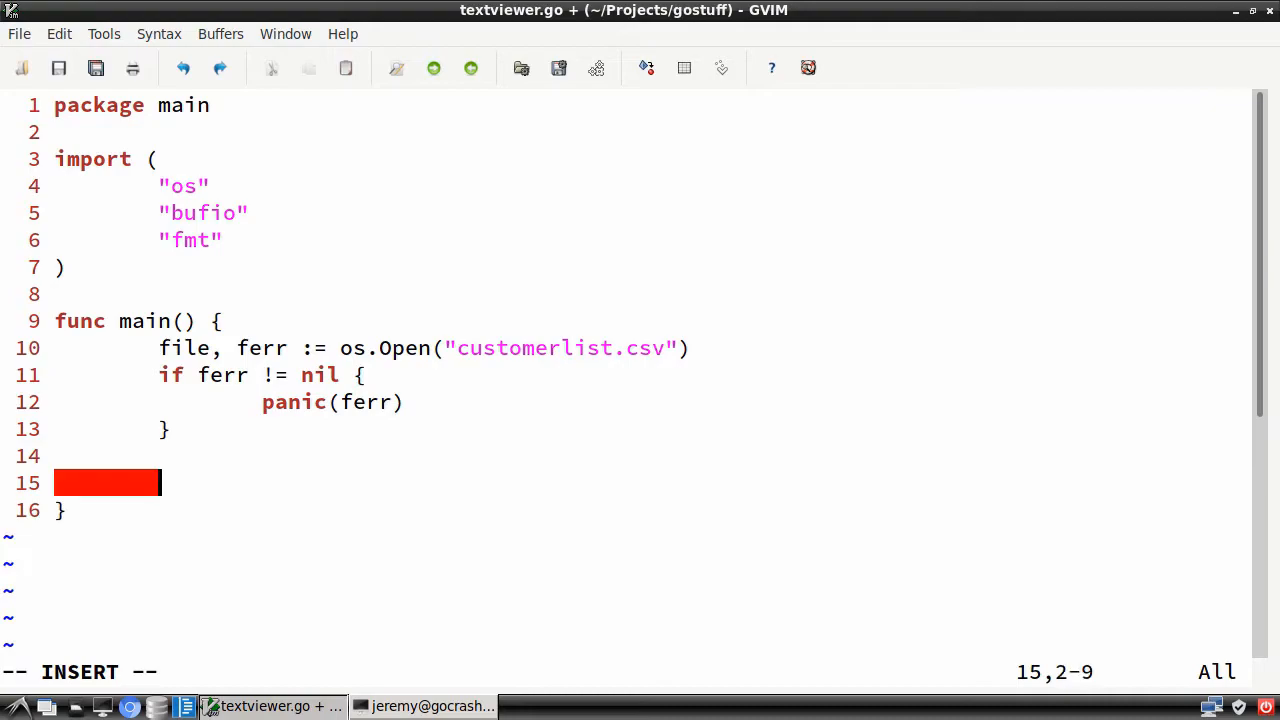
text(scanner := bufio.NewScanner)
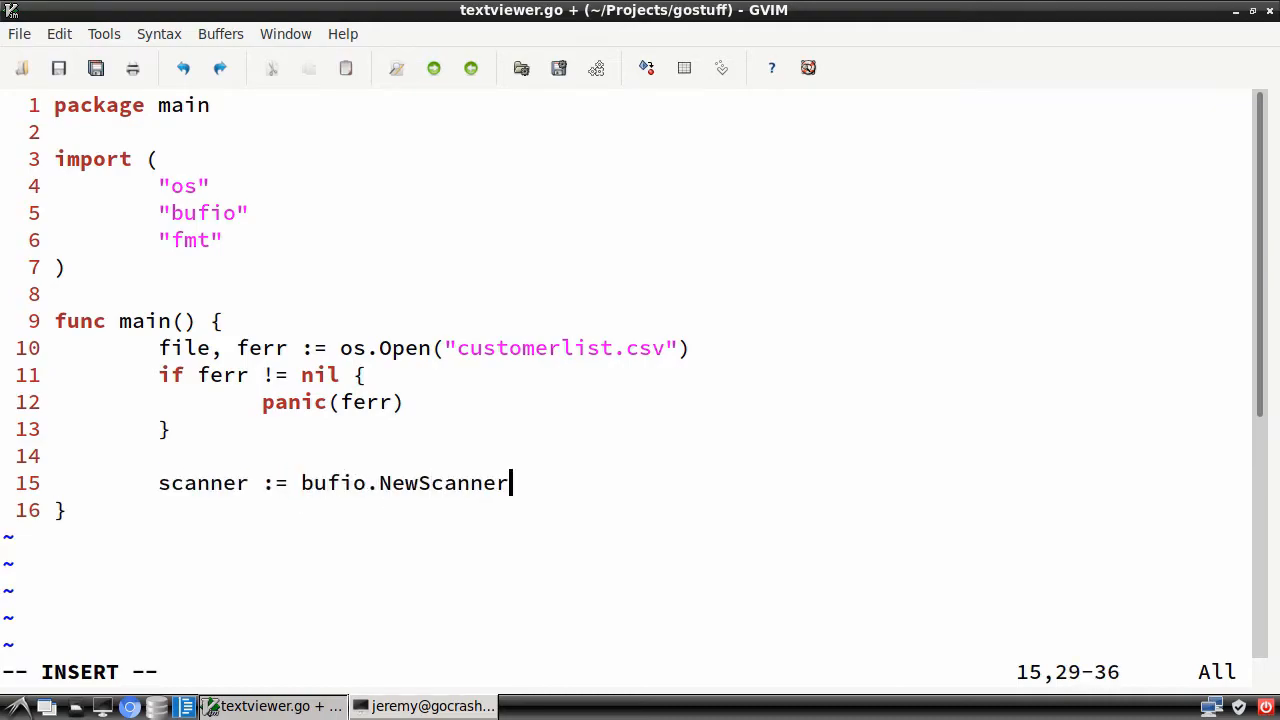
text((file))
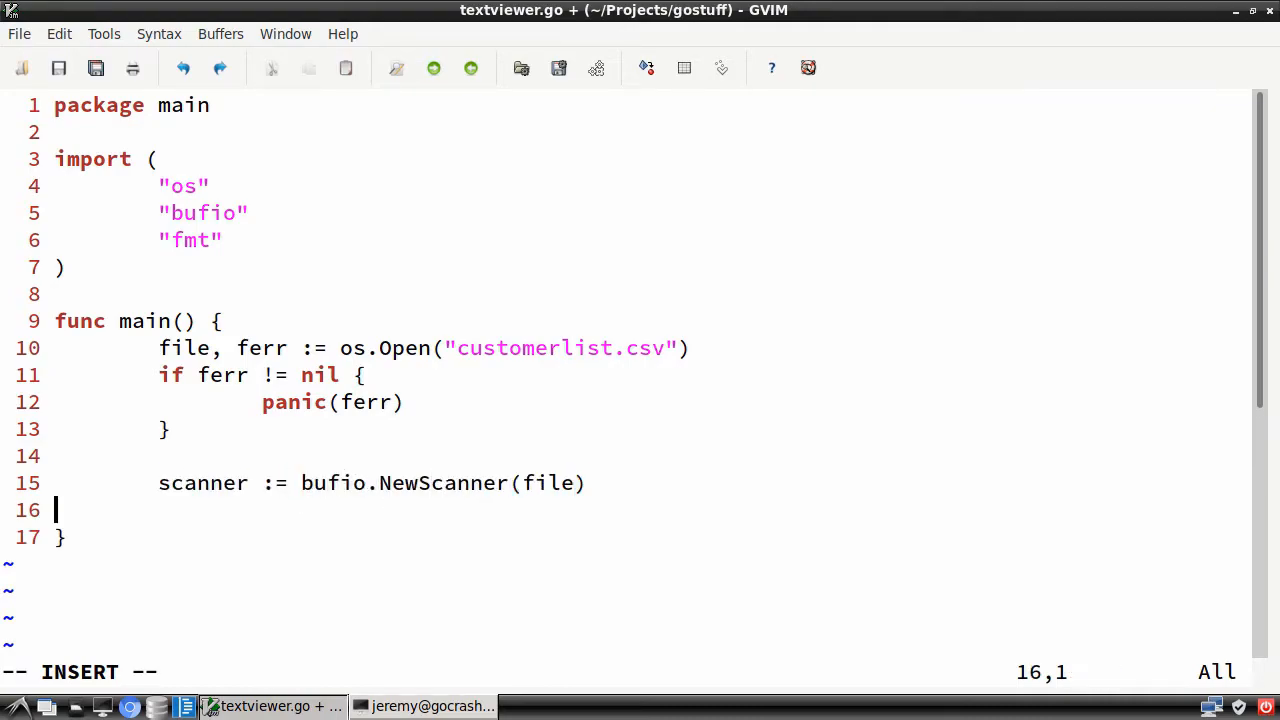
key(Return)
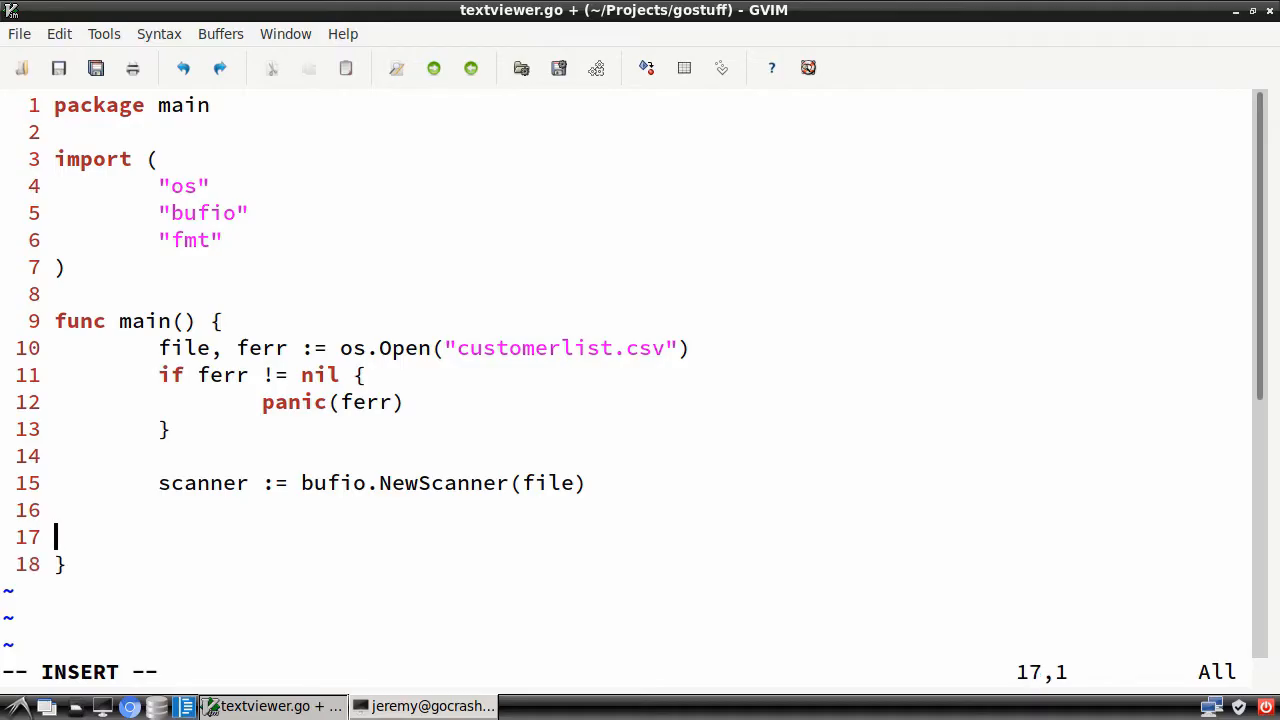
text(for scanner.)
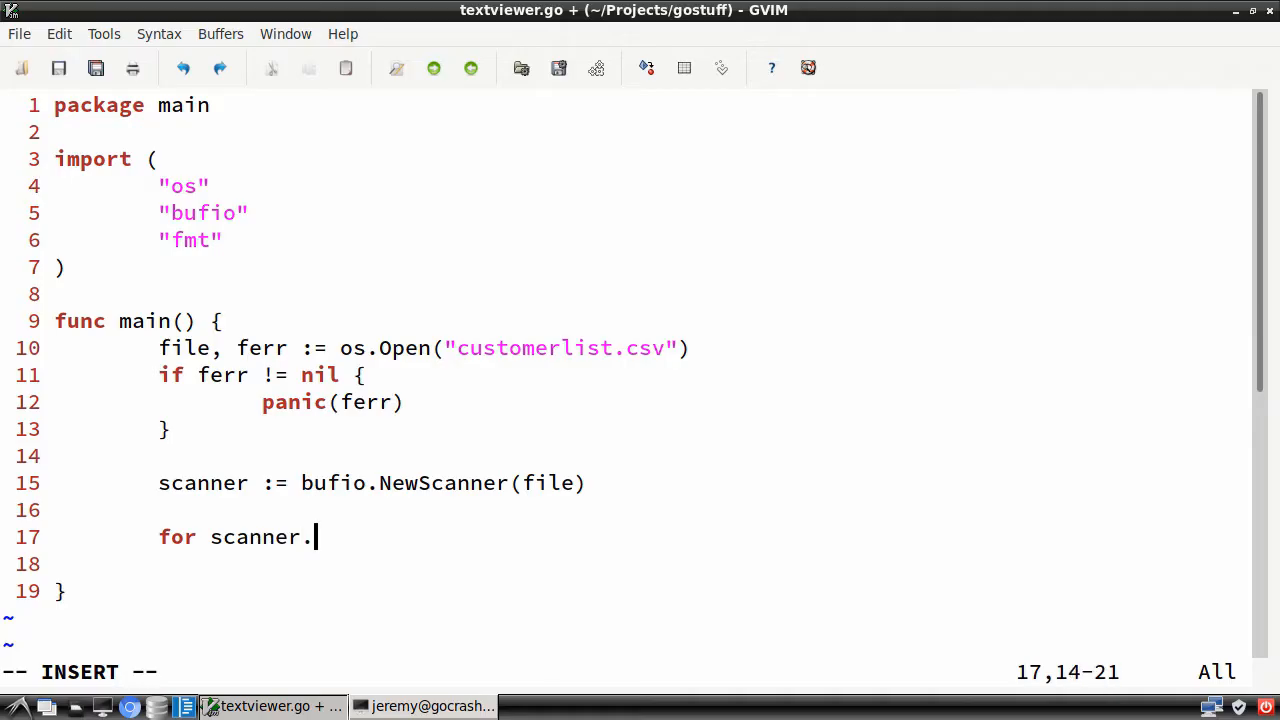
text(Scan())
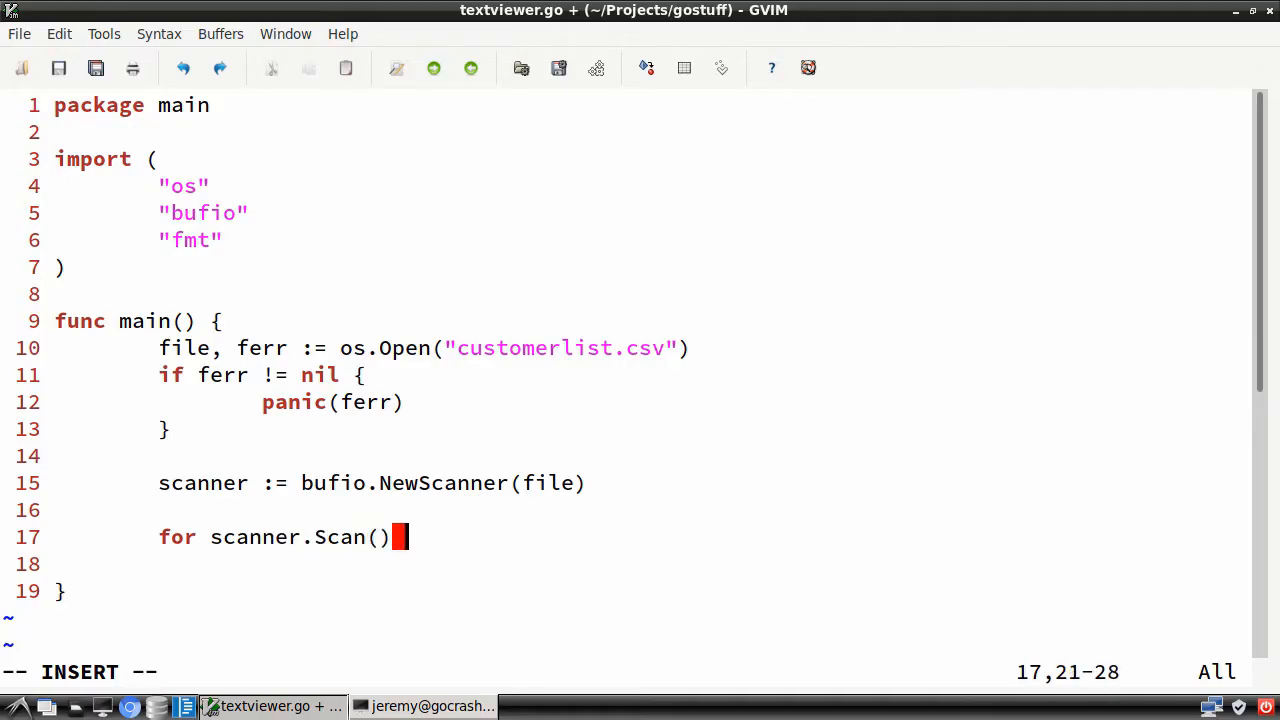
In the loop body read line := scanner.Text() and print it with fmt.Println(line).
key(Return)
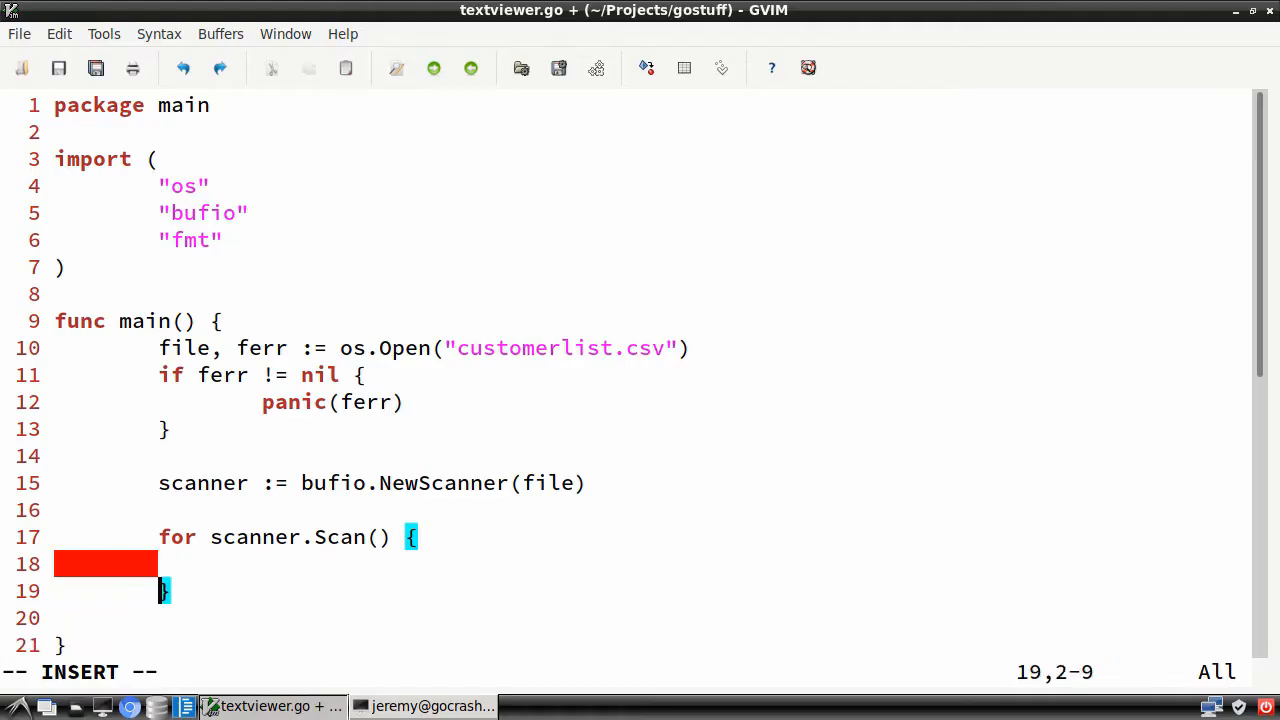
text(line)
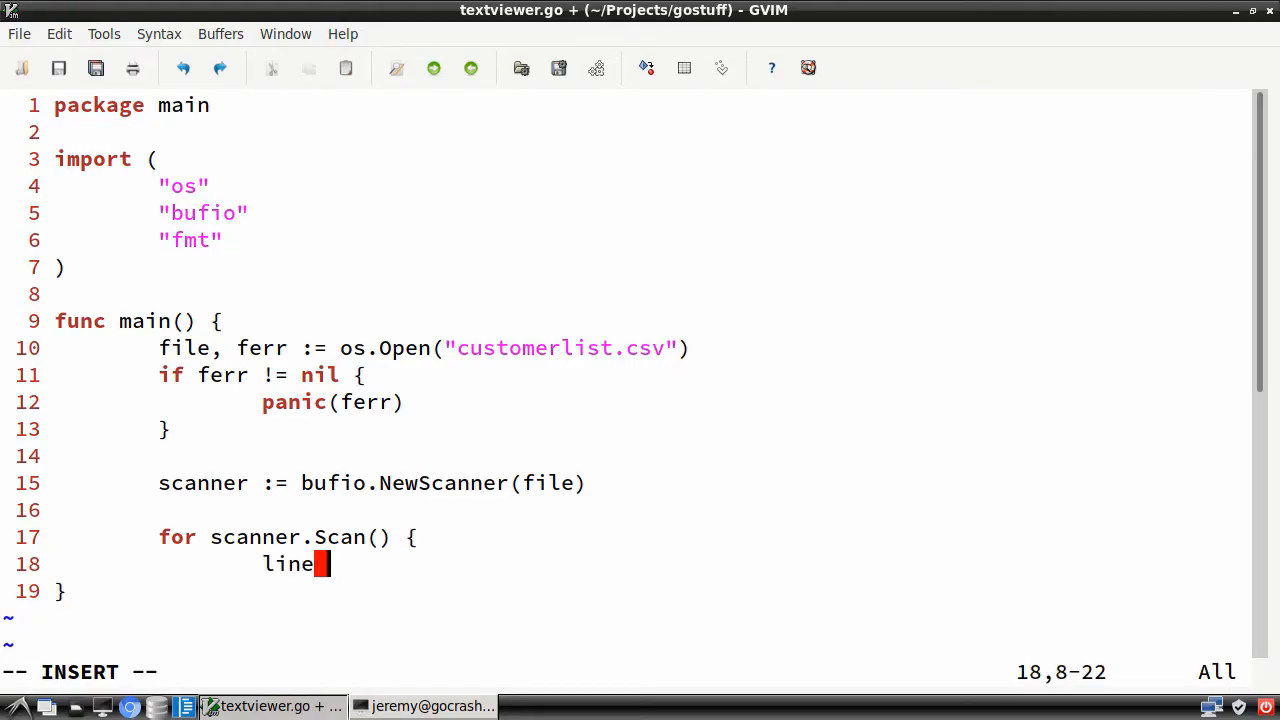
text(:= scanner)
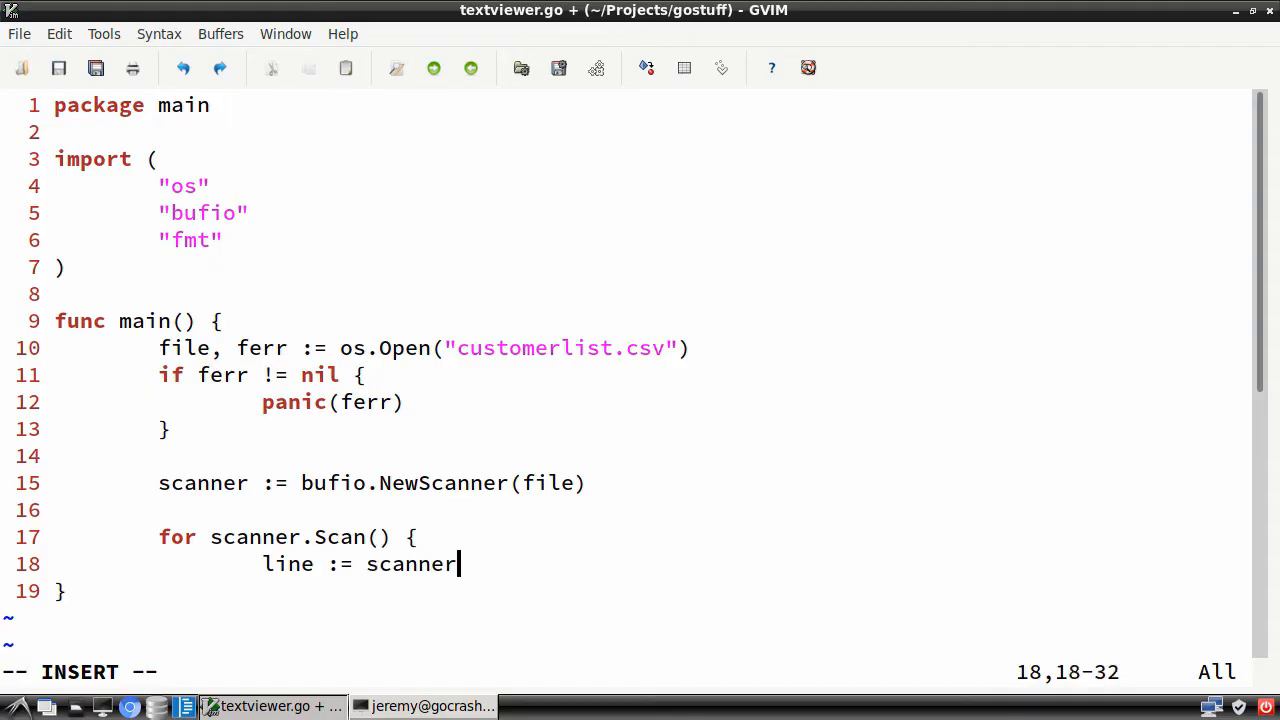
text(.Text())
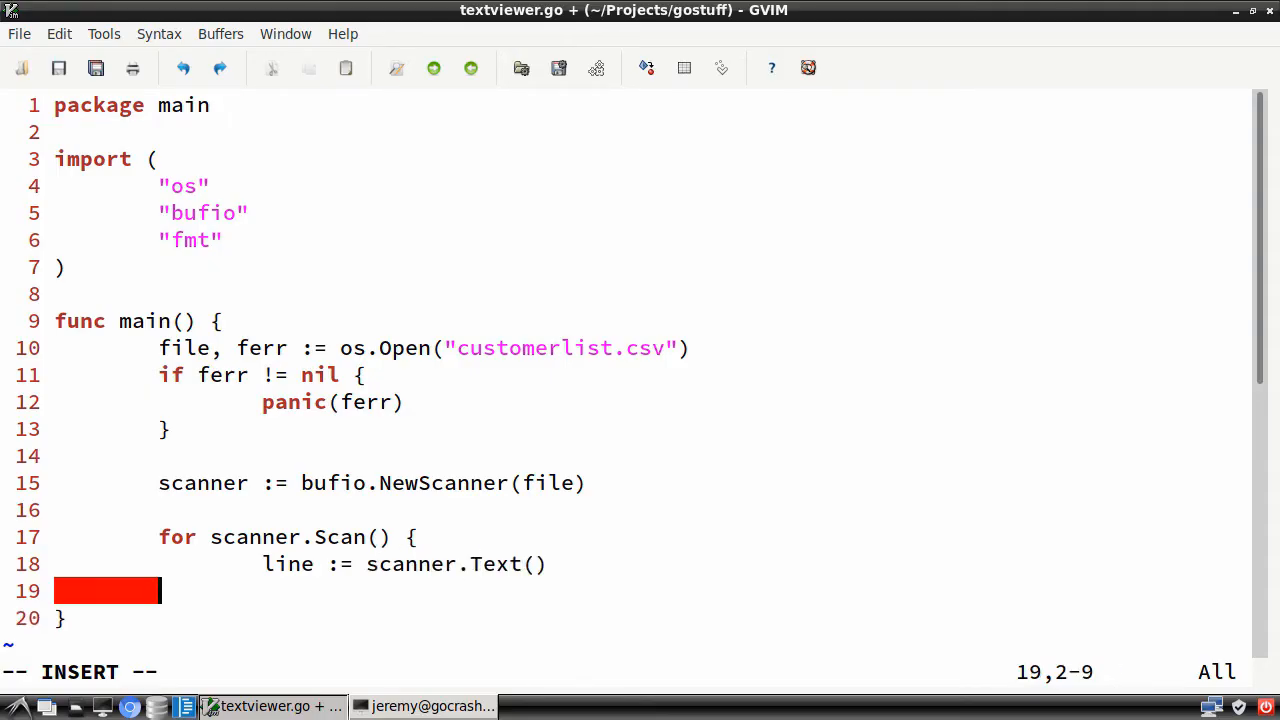
text(fmt.Pr)
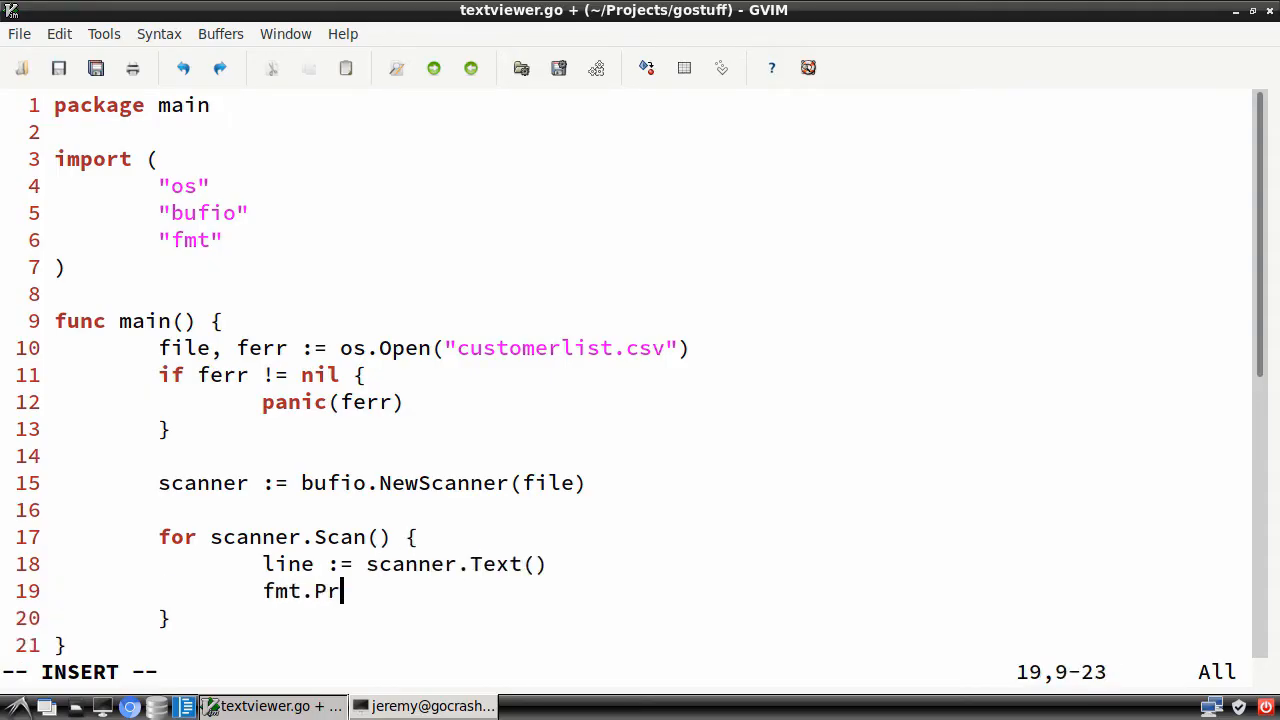
text(intln(line))
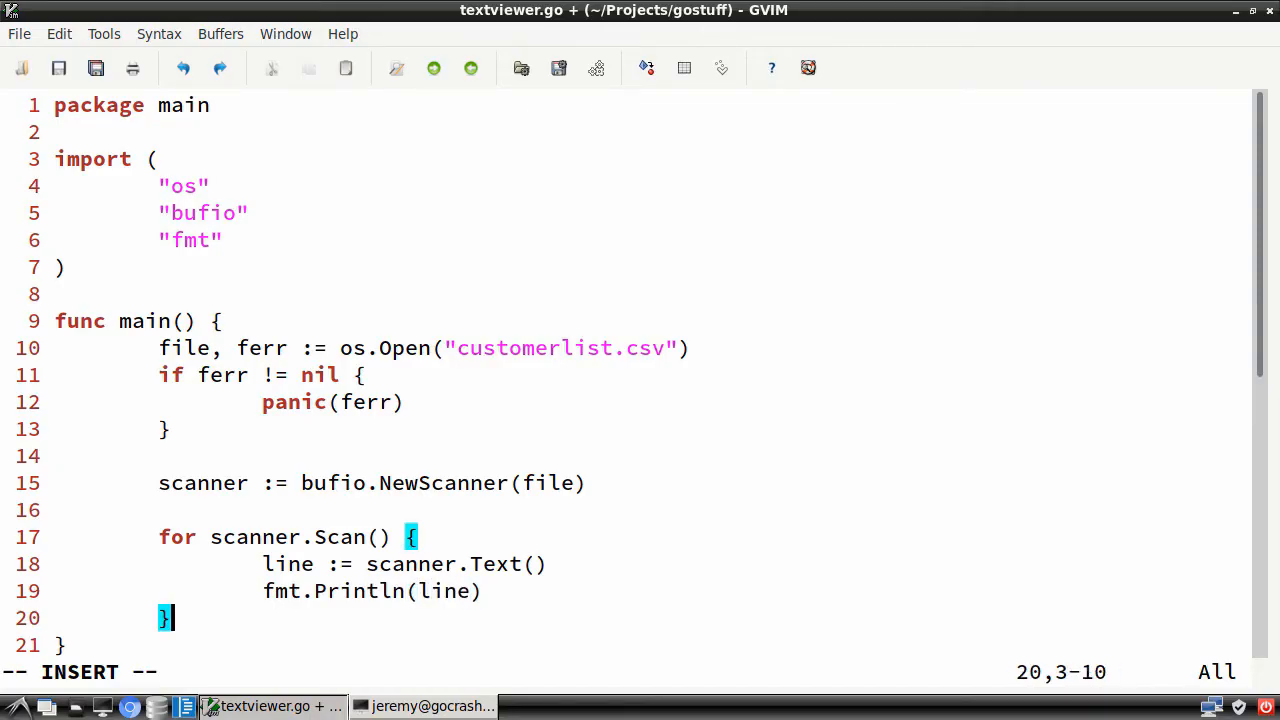
Bring the terminal with the customer CSV records back into view.
click(428, 706)
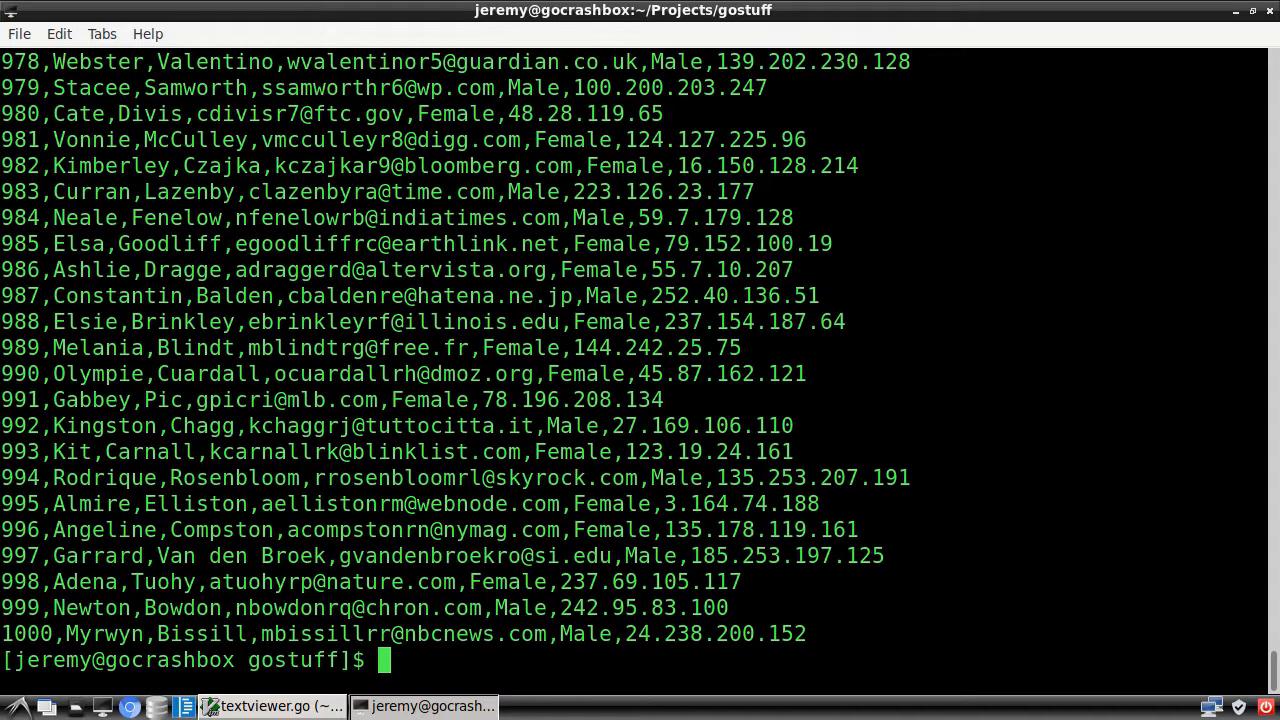
Start ctr at 1 and print each line as fmt.Printf("Line %d: %s\n", ctr, line).
click(272, 706)
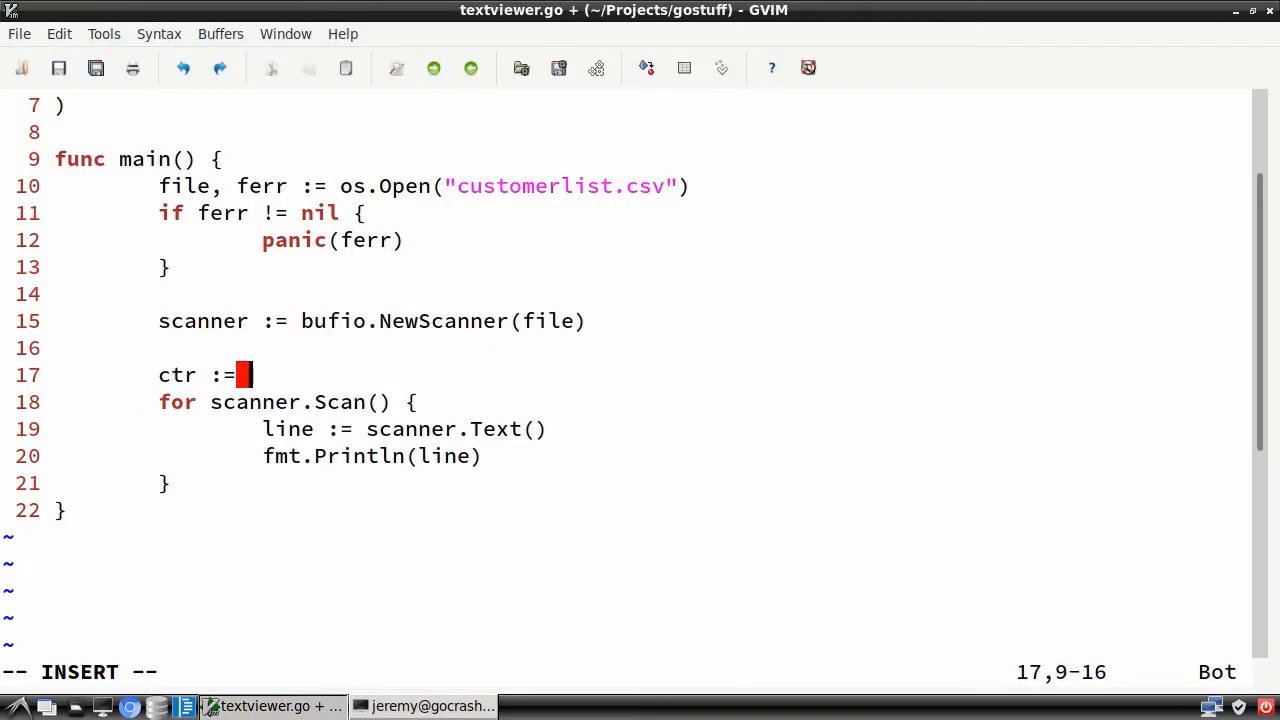
text(1)
click(372, 456)
text(f)
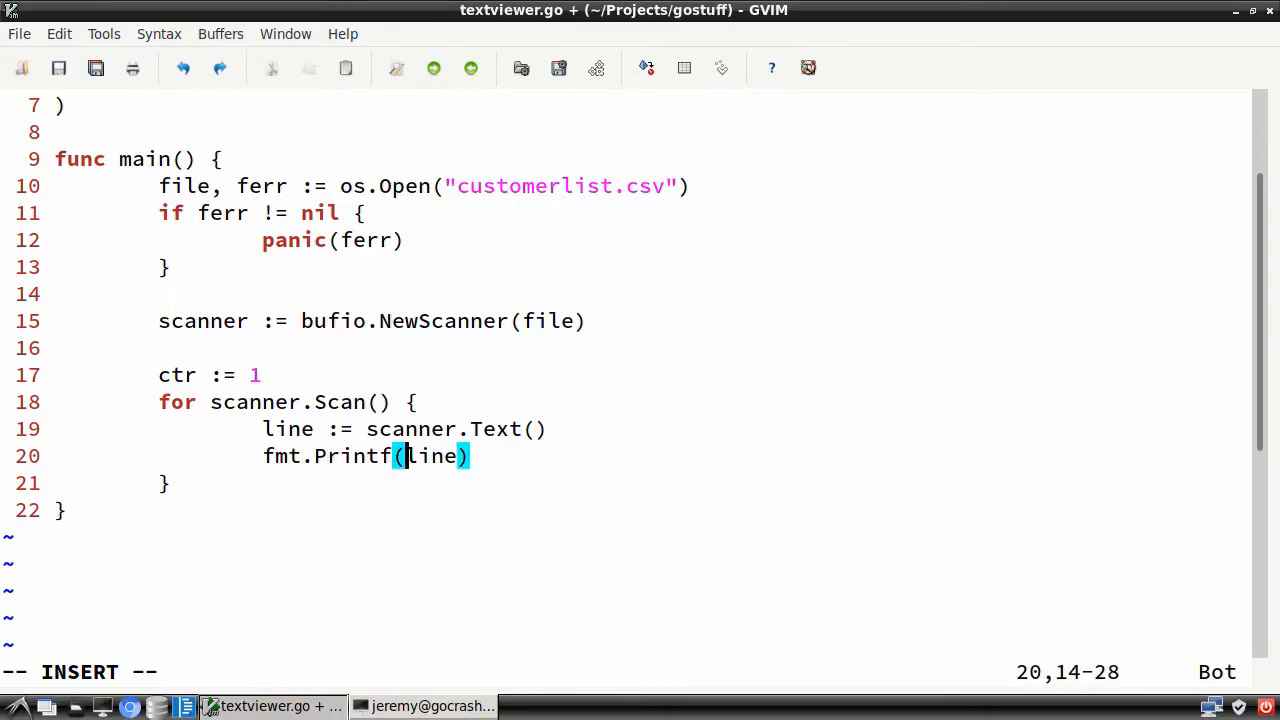
text(Line %d)
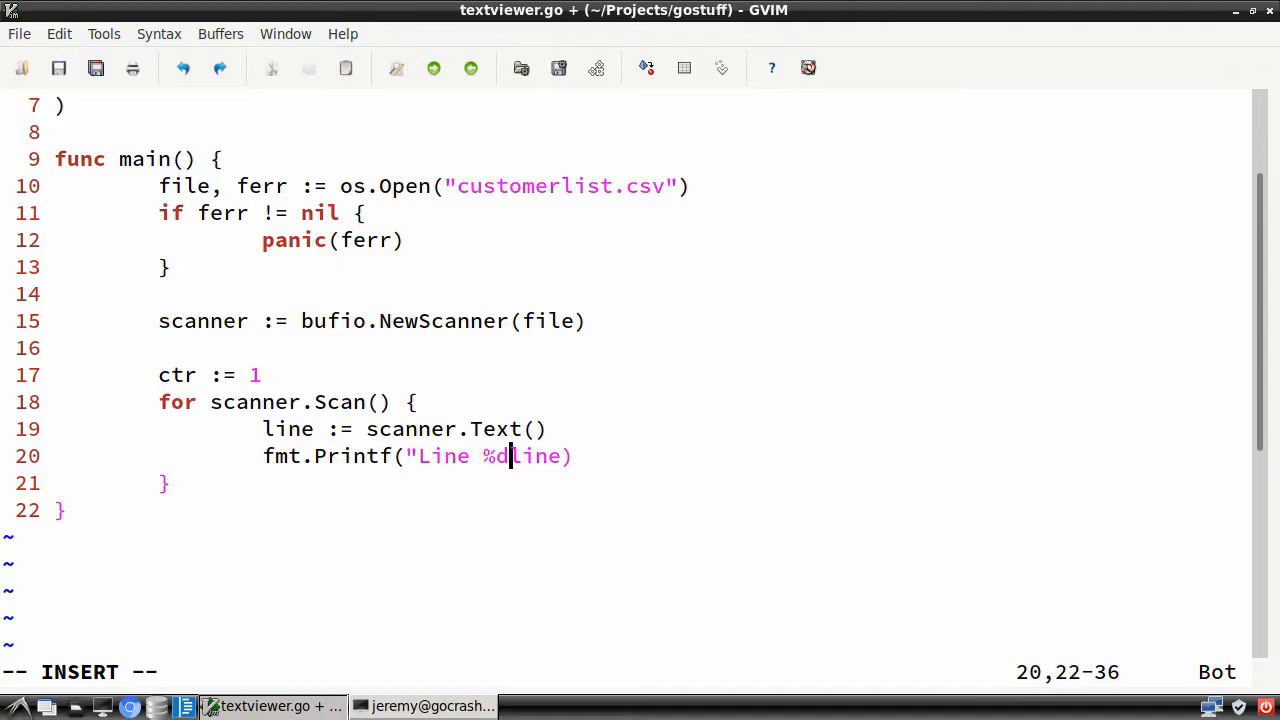
text(: %s)
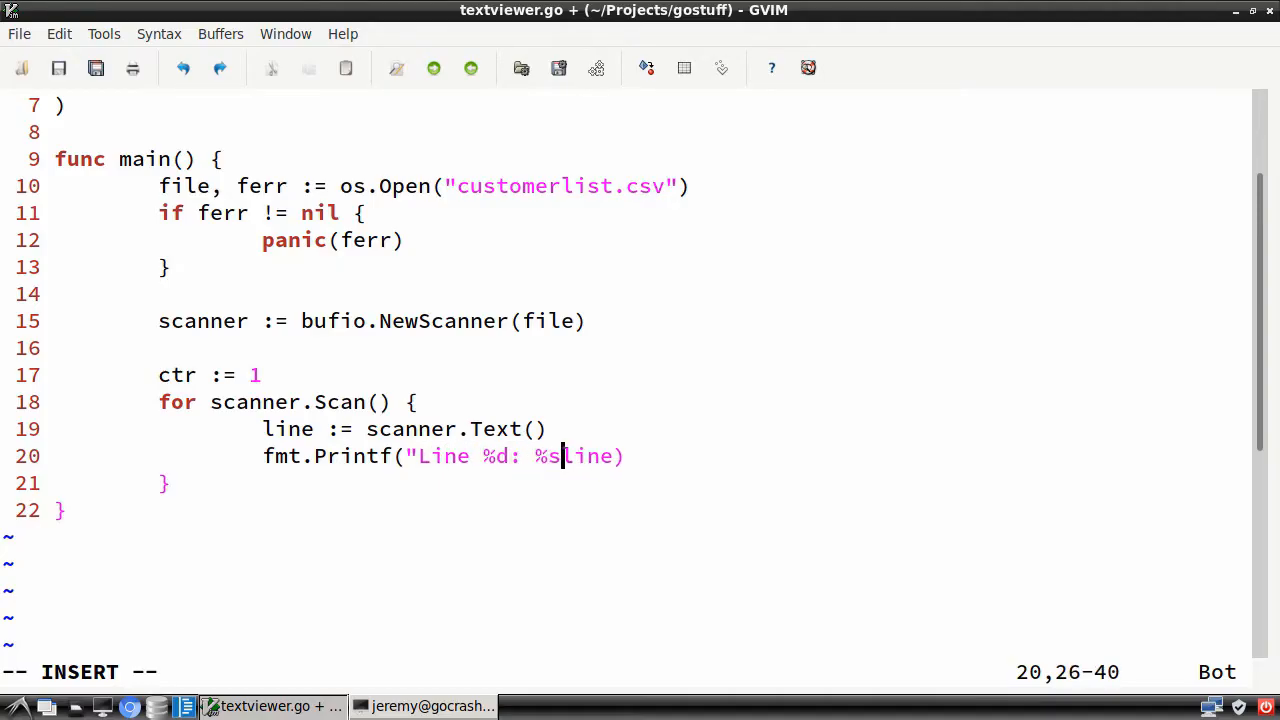
text(\n", c)
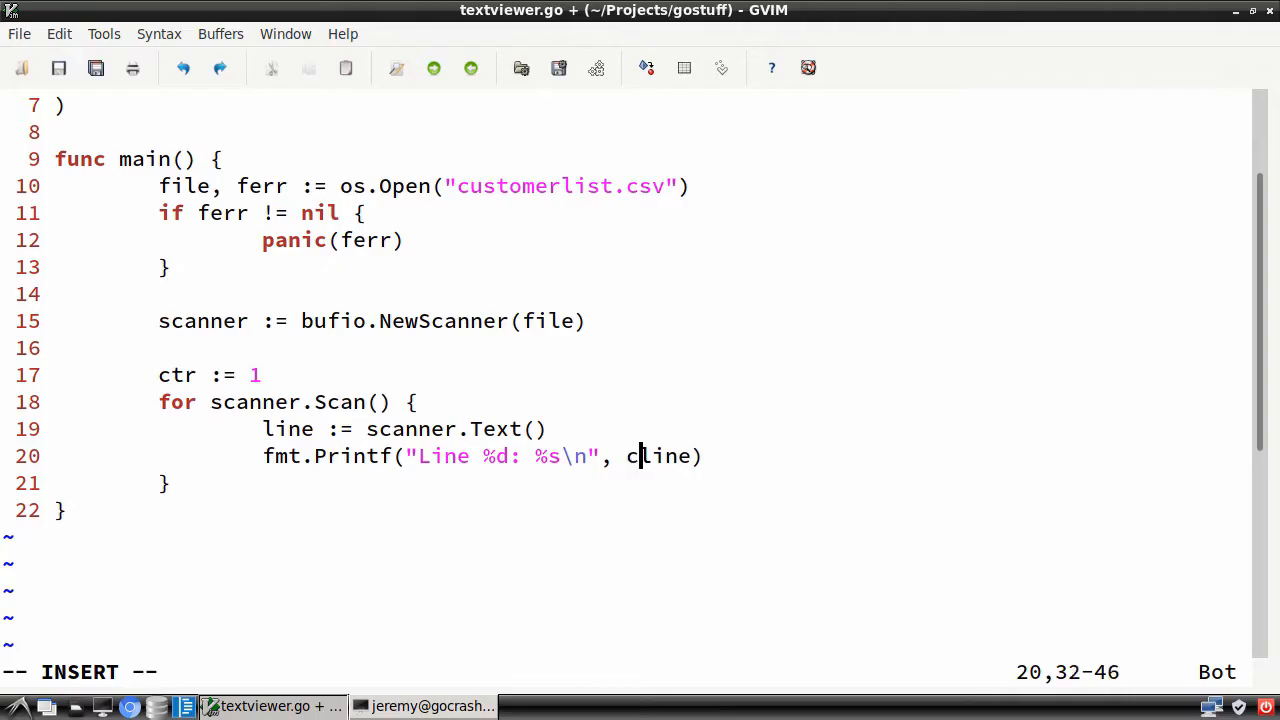
text(tr, line)
text(ctr++)
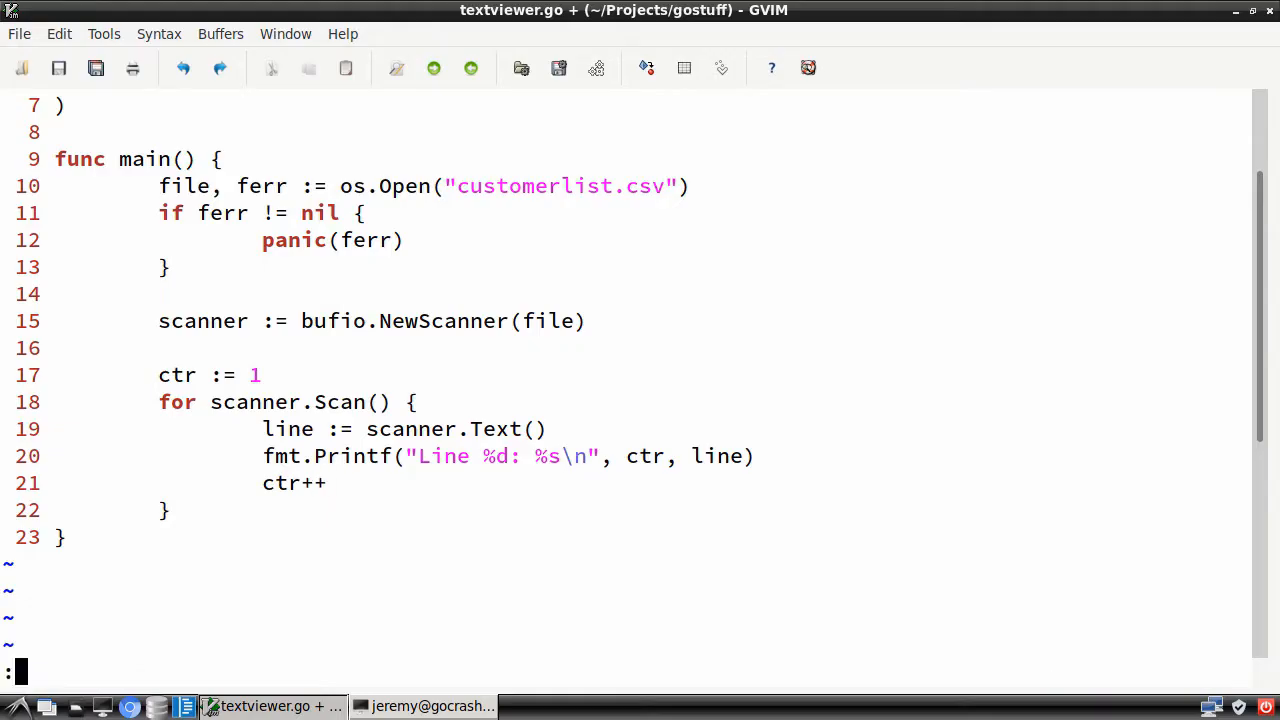
Run go run textviewer.go in the terminal, listing numbered lines through Line 1001.
click(424, 706)
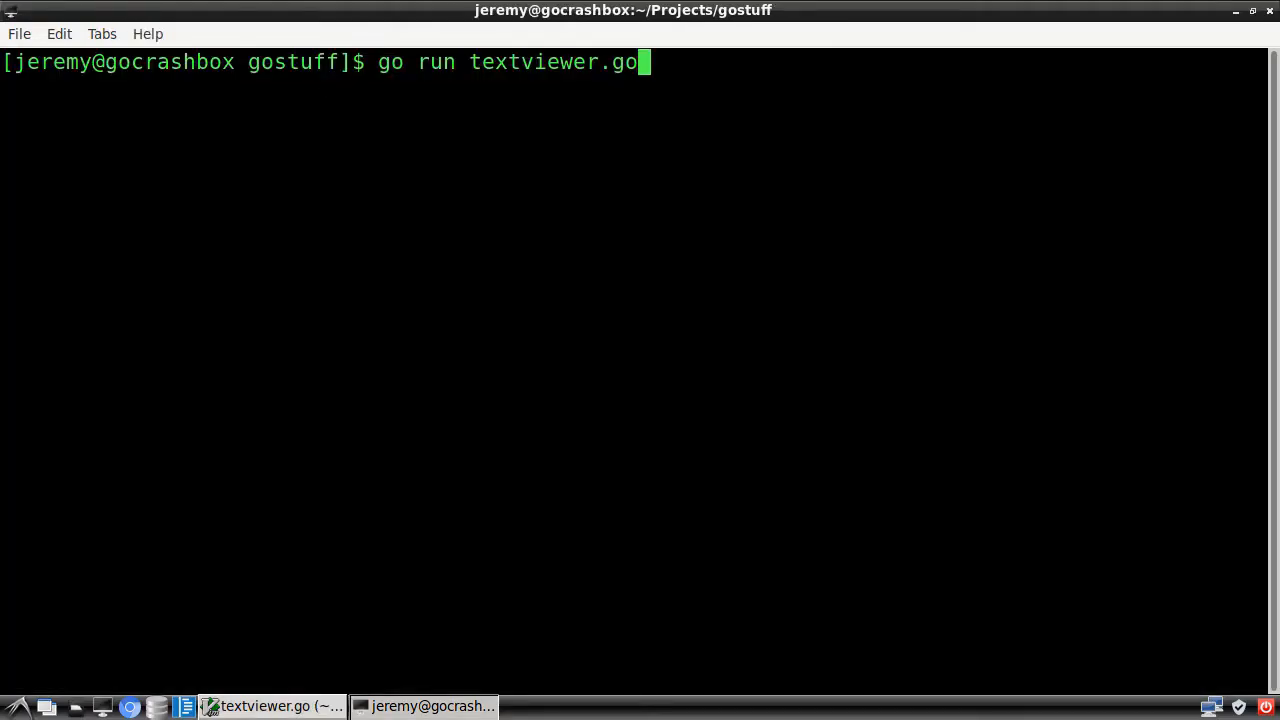
key(Return)
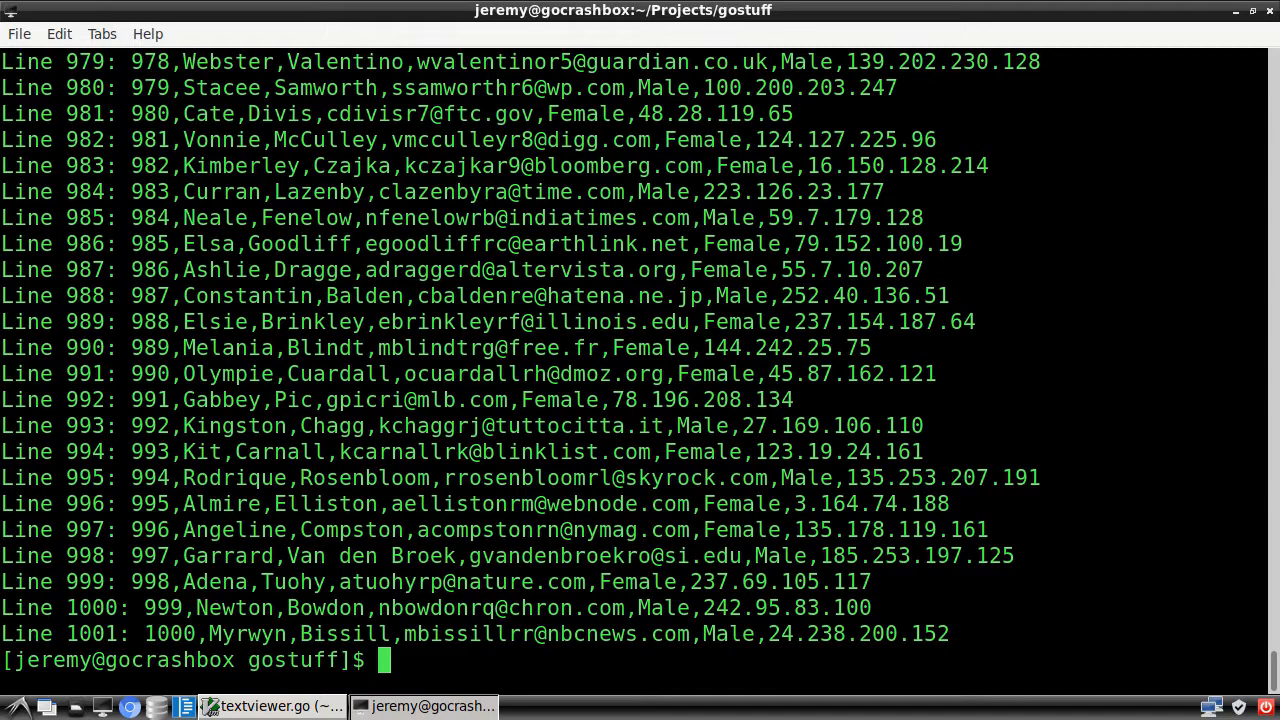
click(270, 706)
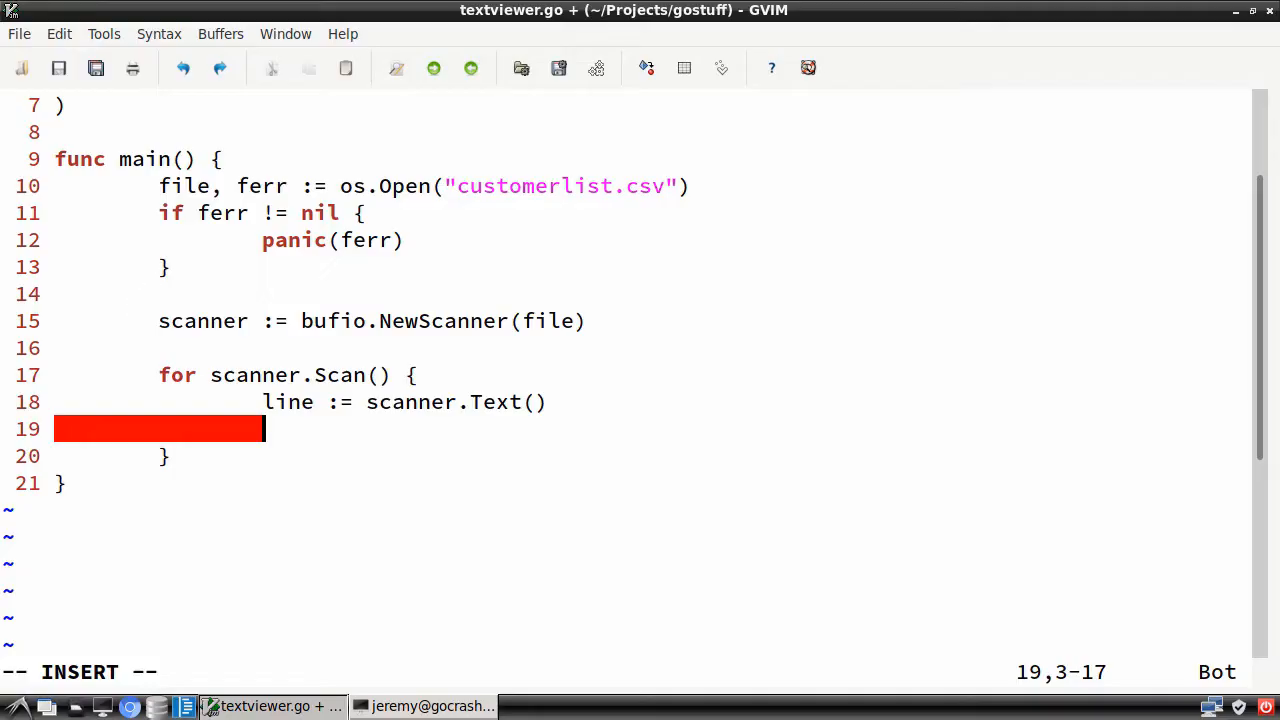
Replace the counter code with items := strings.Split(line, ",").
text(items :=)
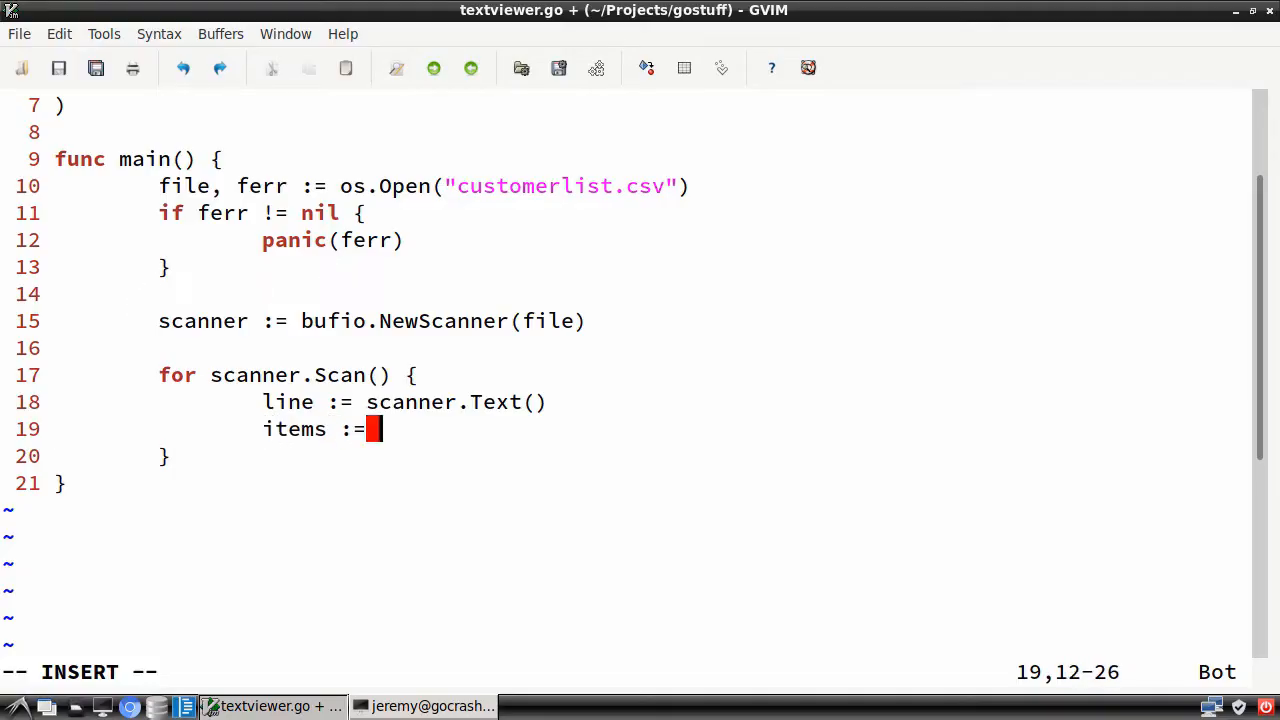
text(strings.Split()
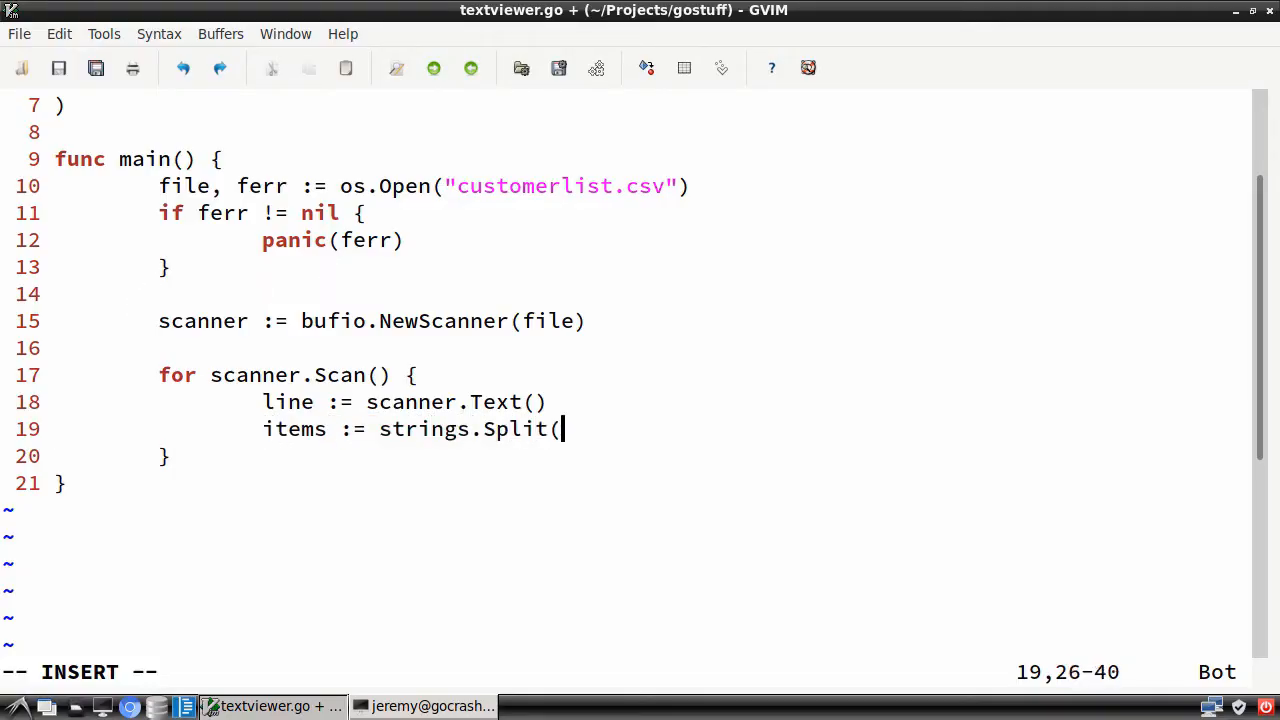
text(line, ",")
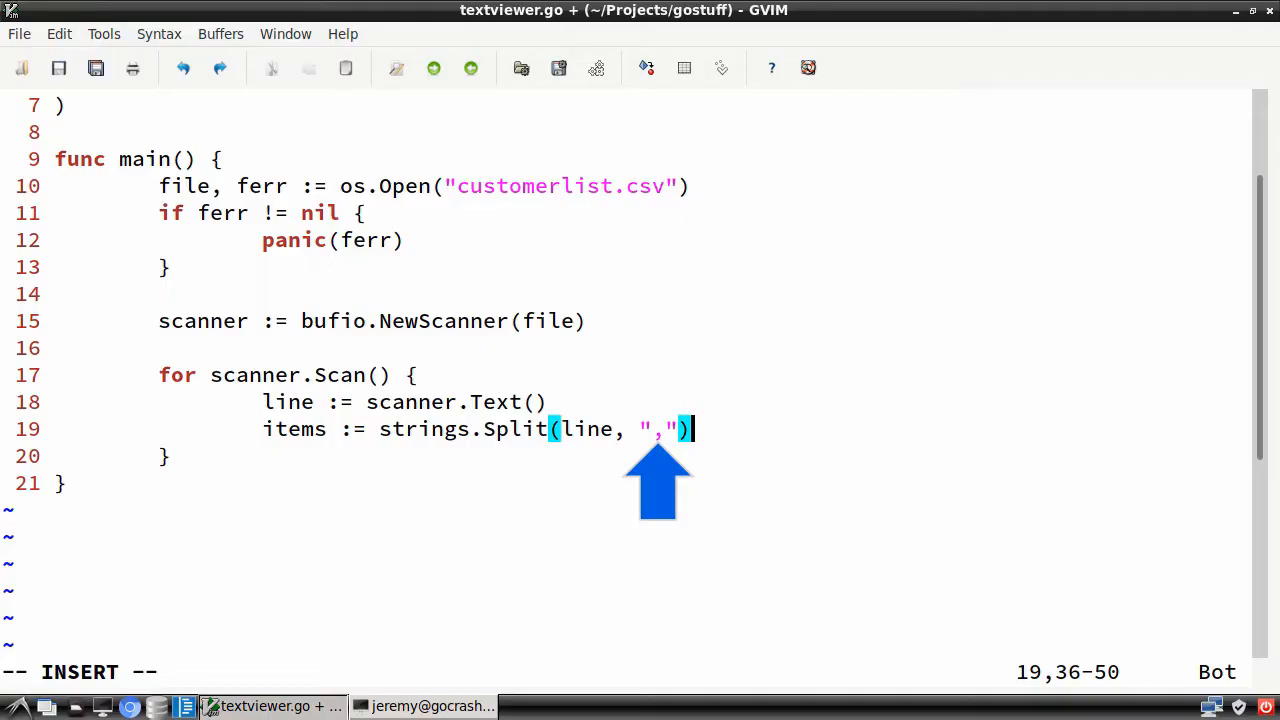
key(Return)
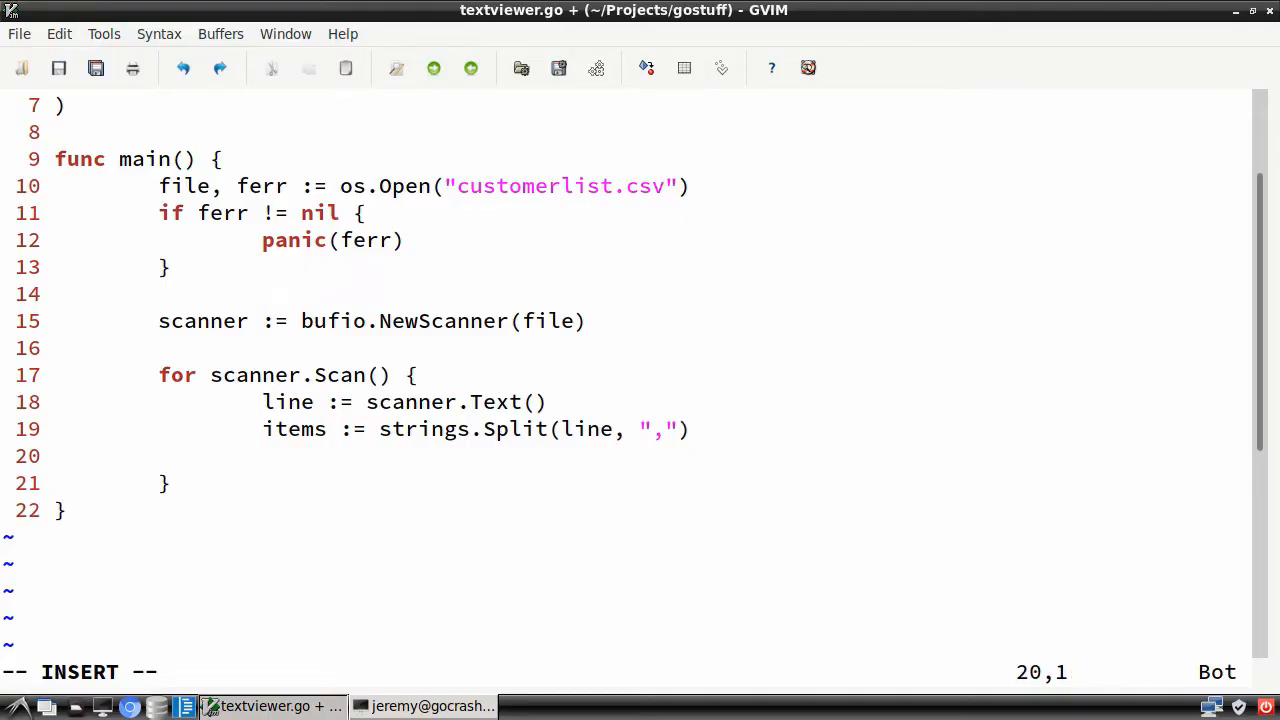
Print "Name: %s %s Email: %s\n" with fmt.Printf from items[1], items[2], items[3].
text(fmt.Printf()
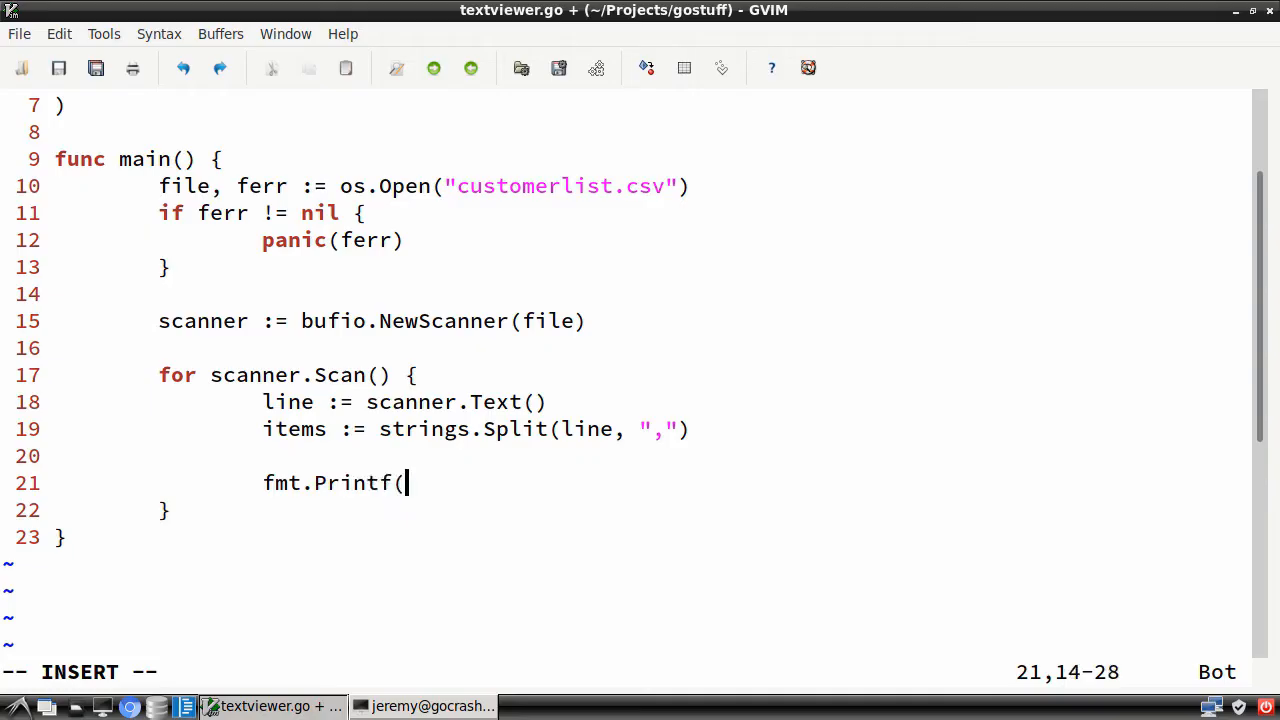
text("Name: %)
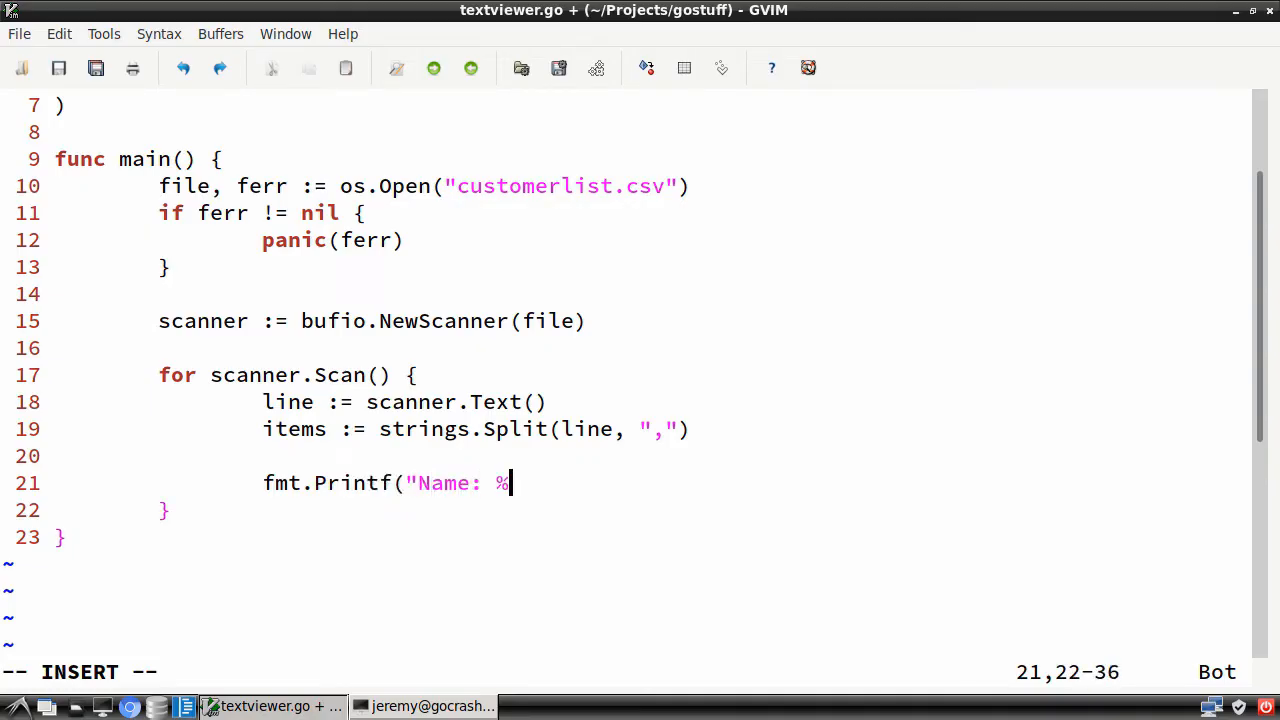
text(s %s)
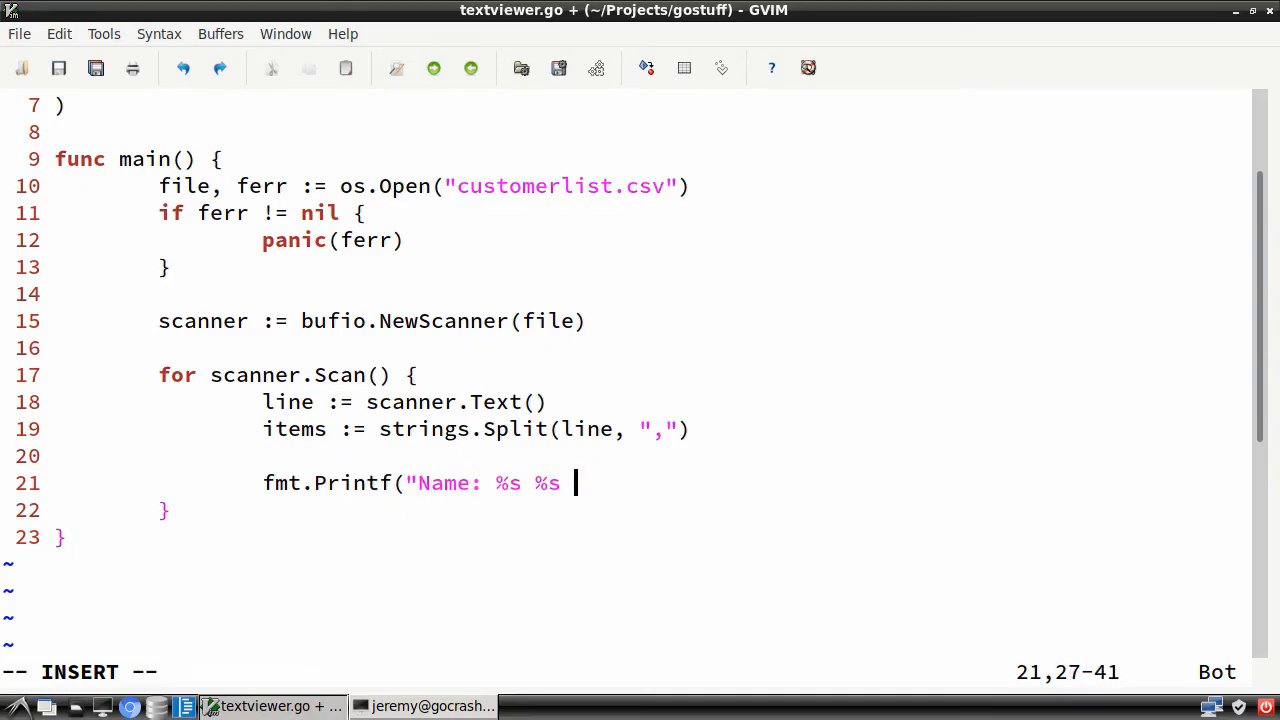
text(Email: %s)
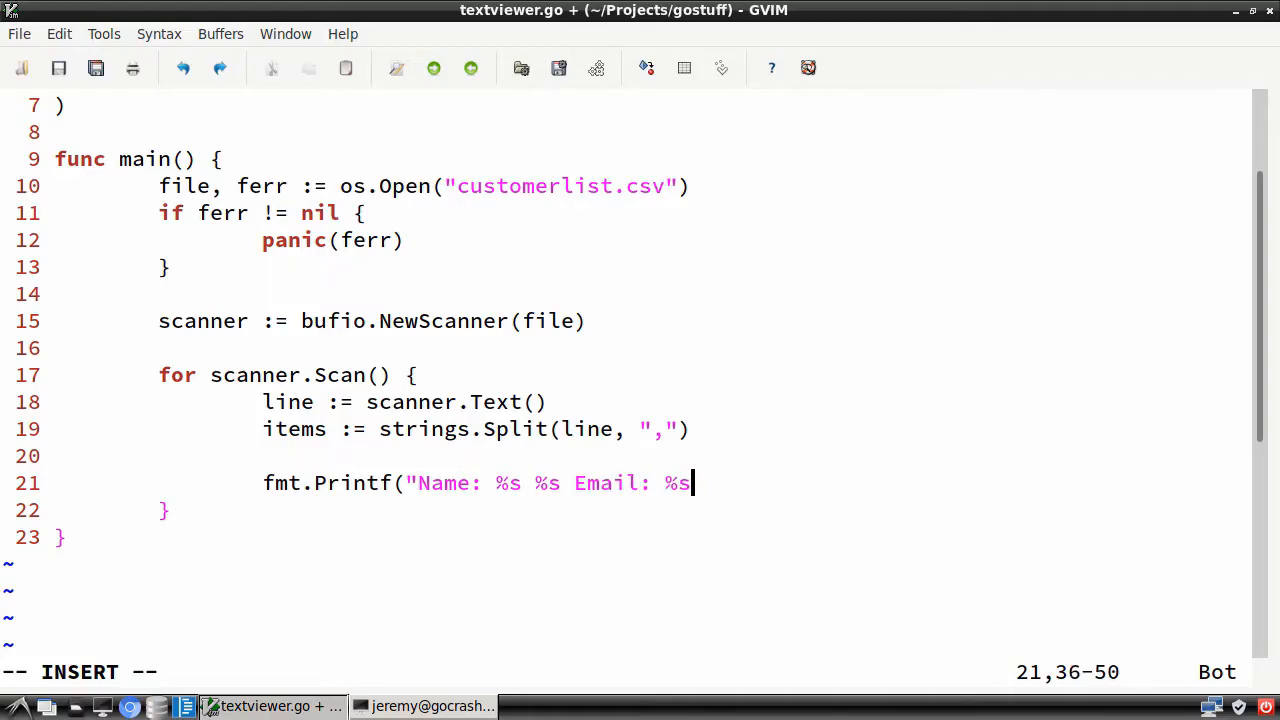
text(\n", items)
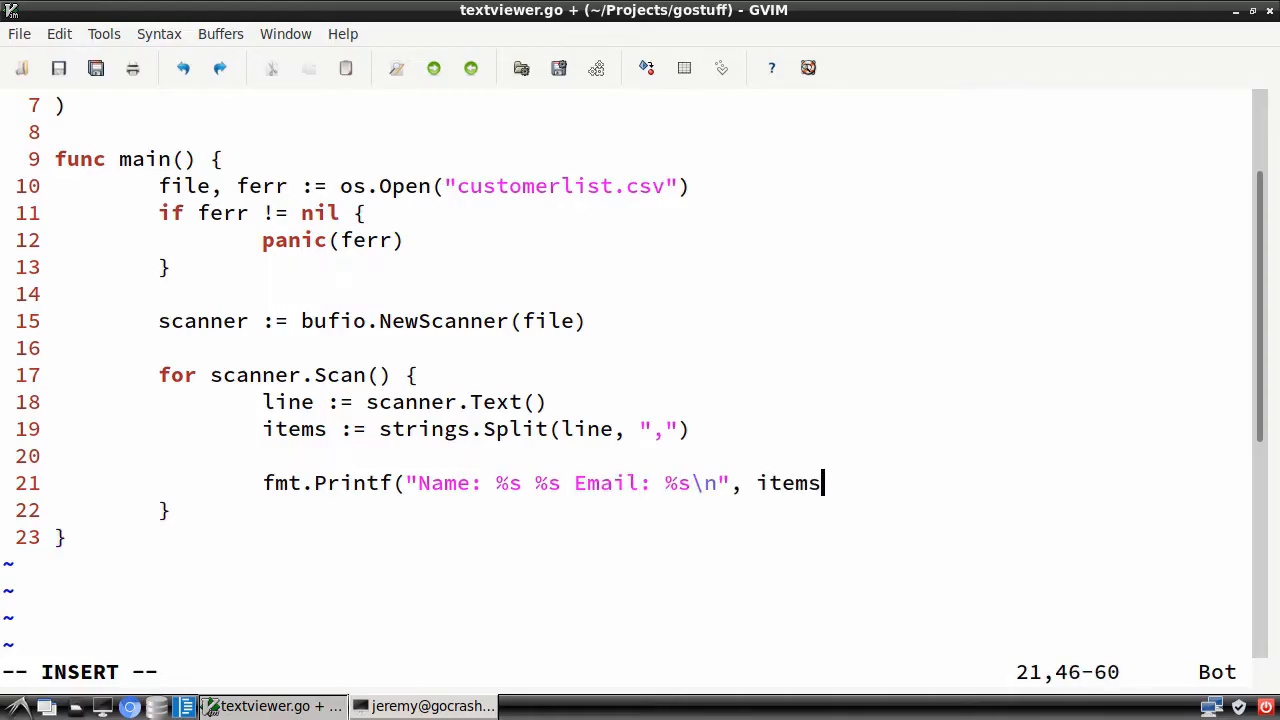
text([1],items[2],)
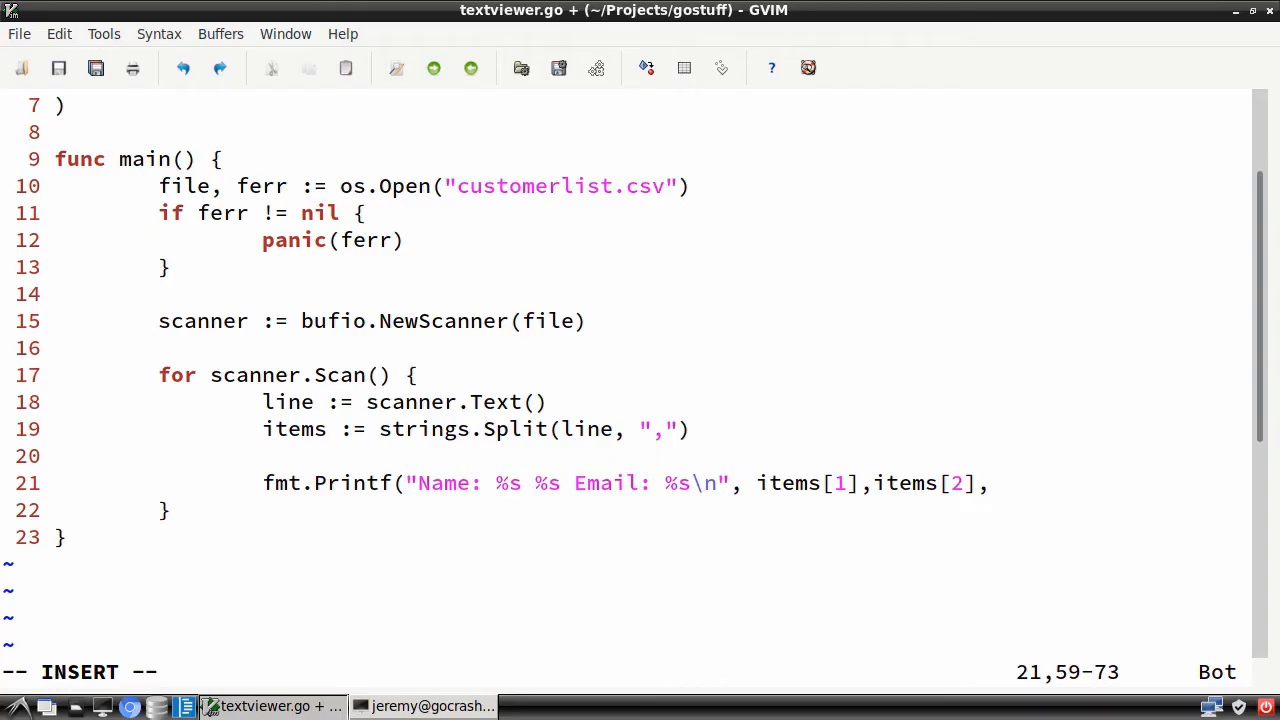
Add fmt.Println("------") after each customer and "strings" to the import block.
text(items[3]))
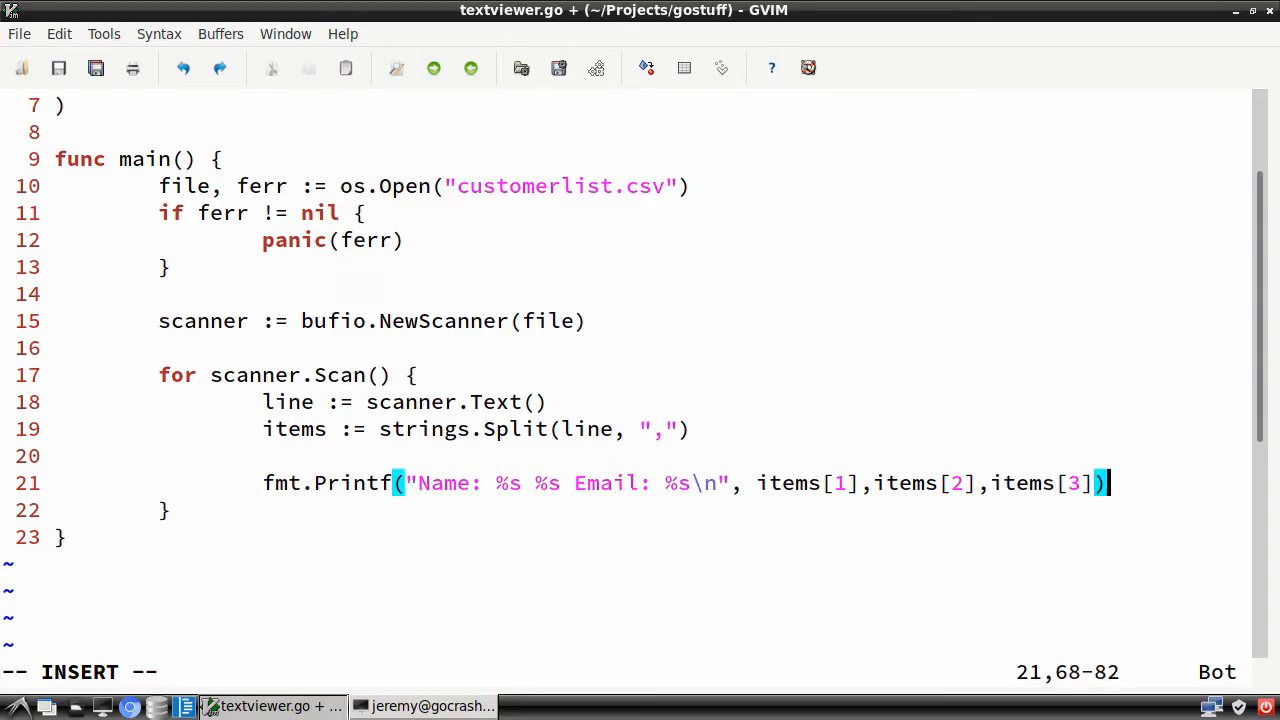
click(424, 706)
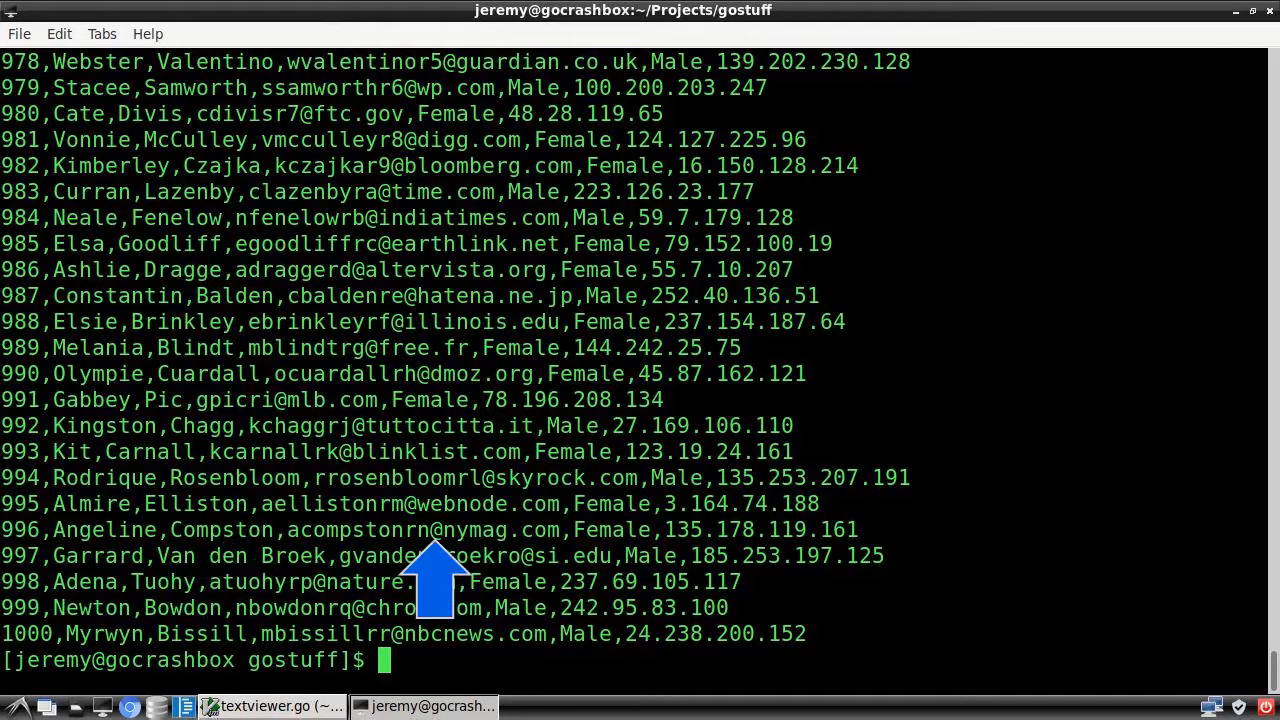
click(270, 706)
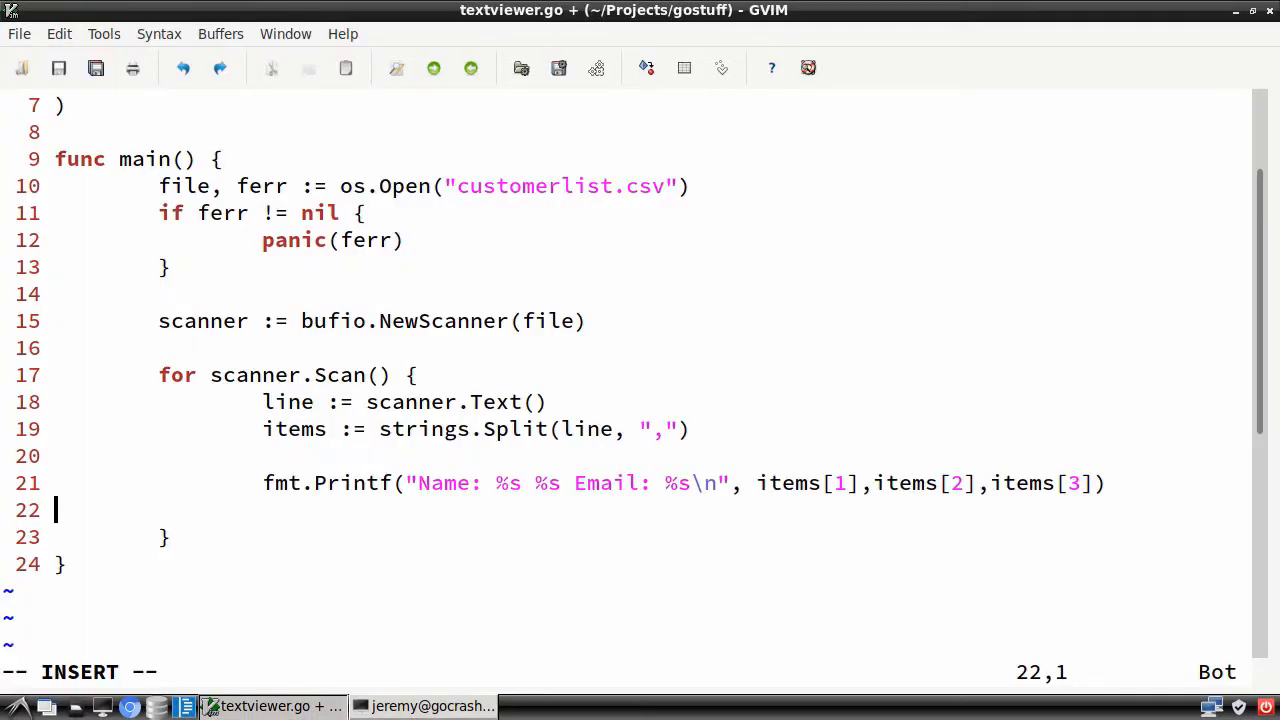
text(fmt.Println("------")
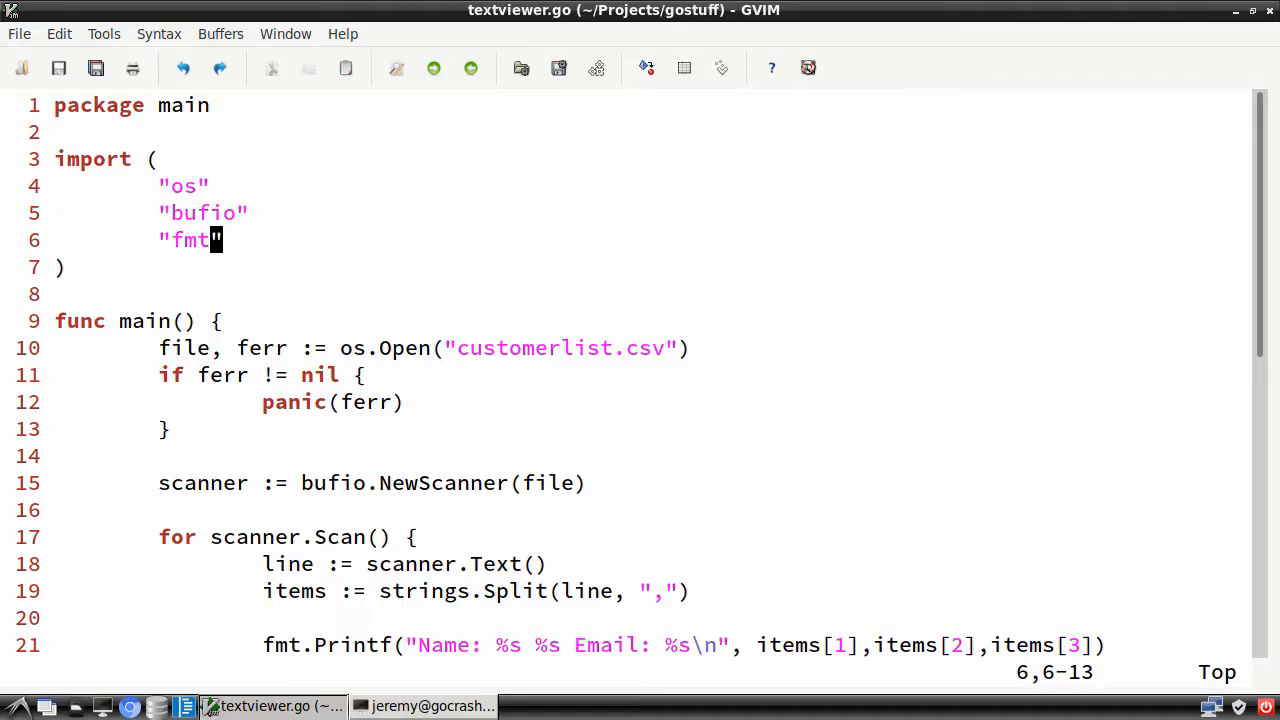
text("strings")
click(624, 672)
text(:w)
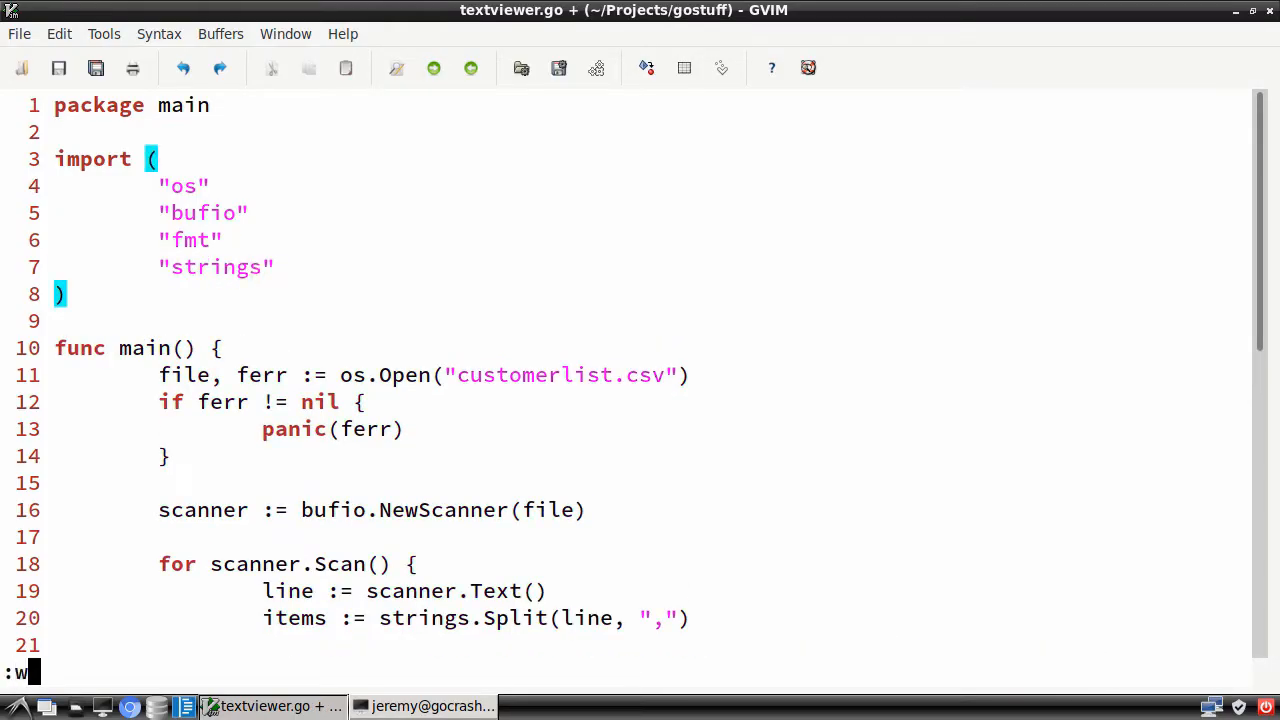
Run textviewer.go in the terminal and review the Name/Email output with ------ separators.
click(424, 706)
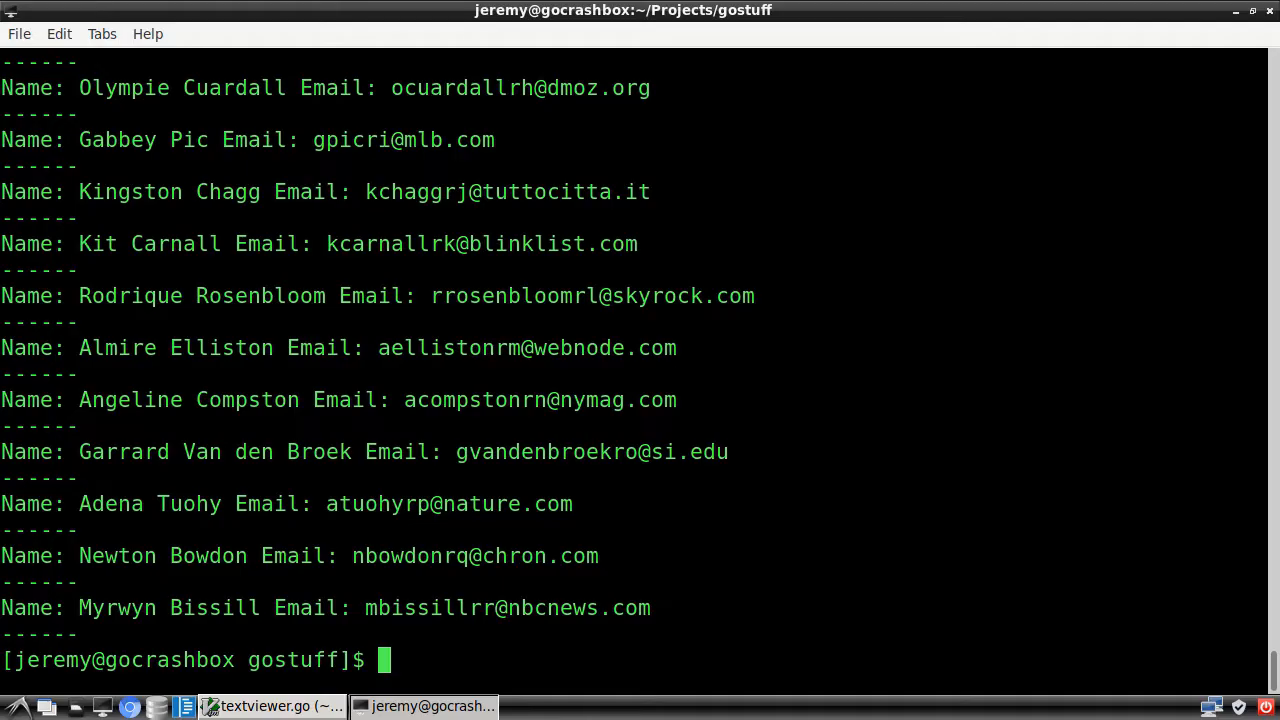
click(272, 706)
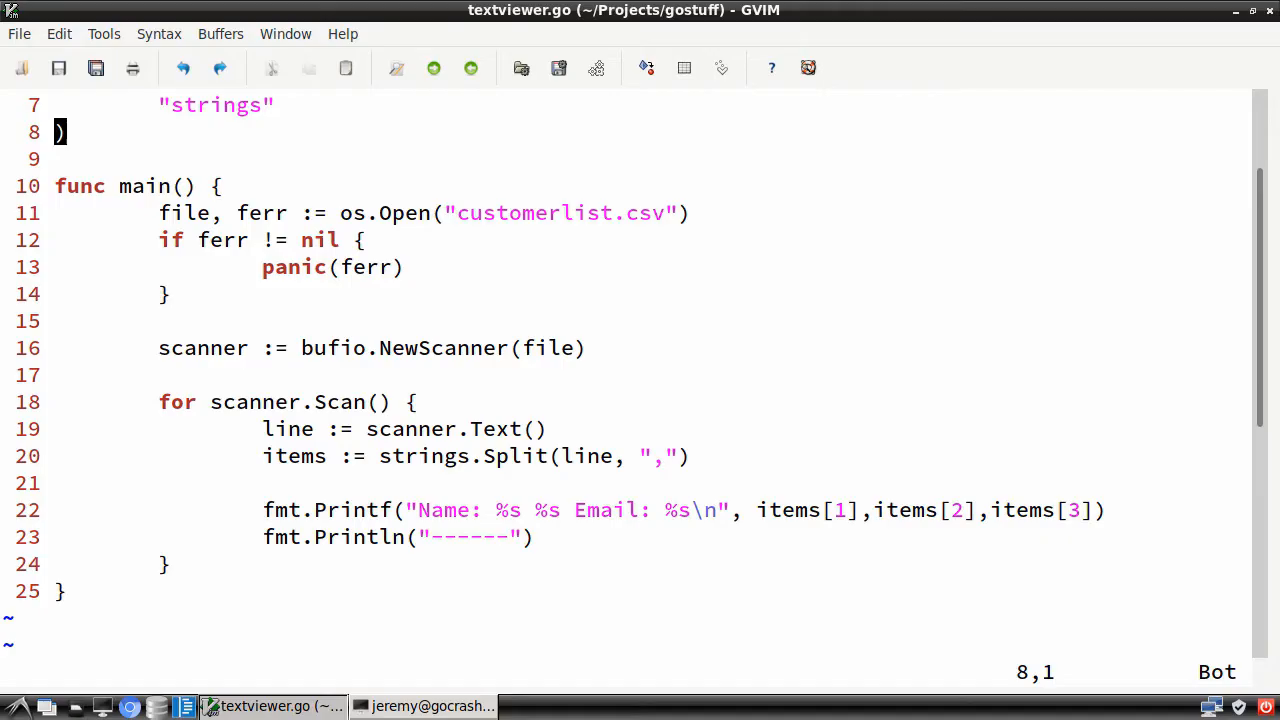
scroll(up, 3)
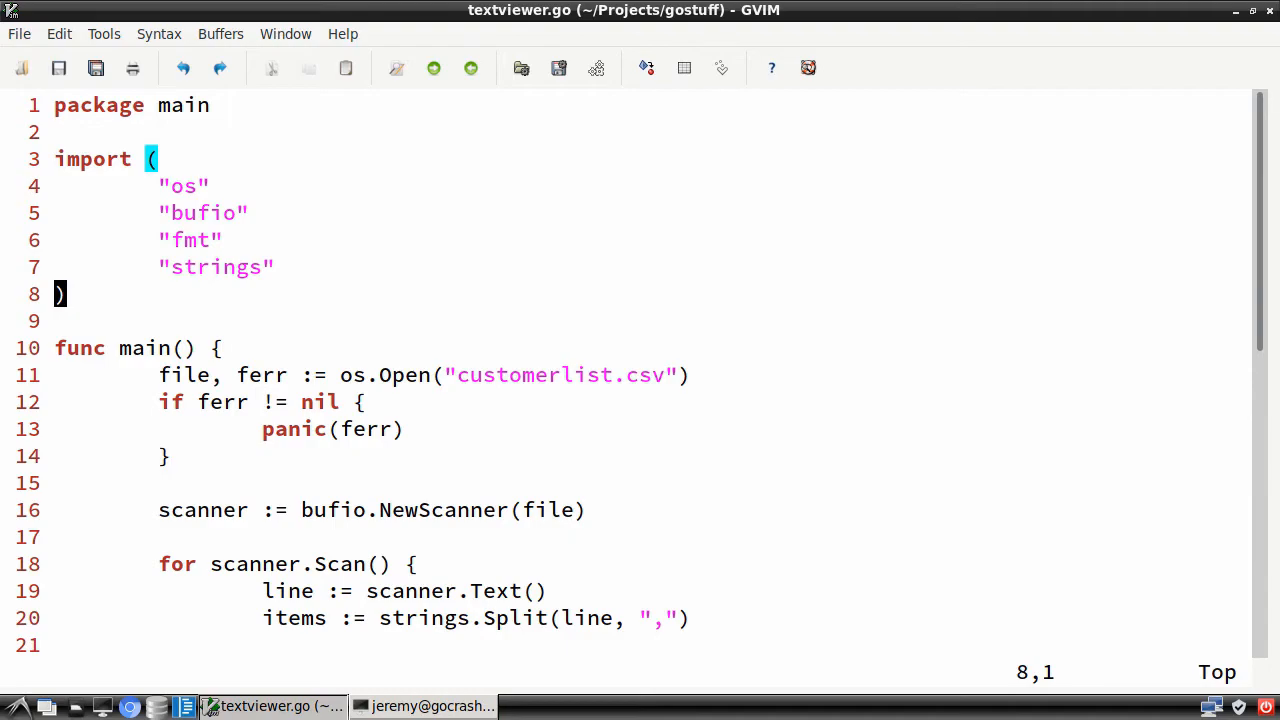